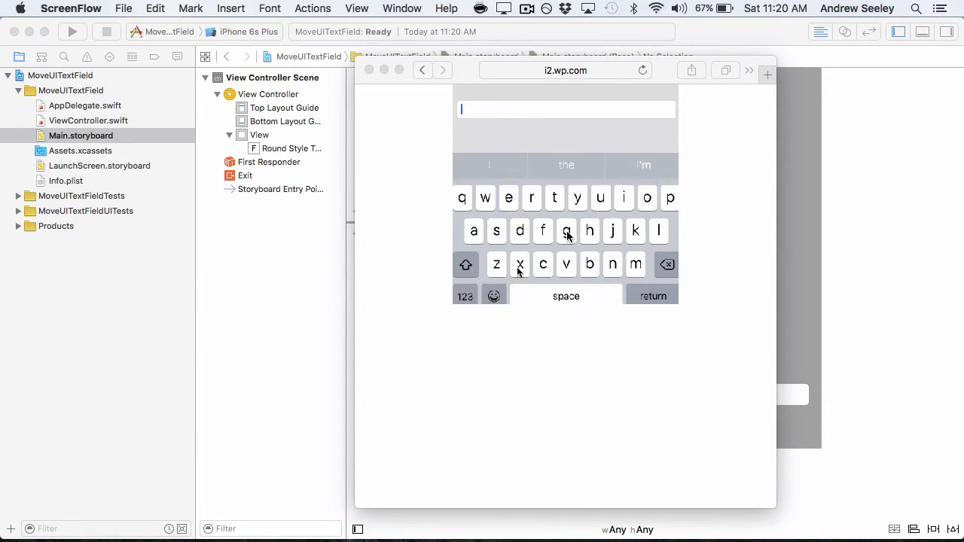
Pin the bottom Round Style text field with leading, trailing and bottom constraints
{"action": "type", "text": "Hello"}
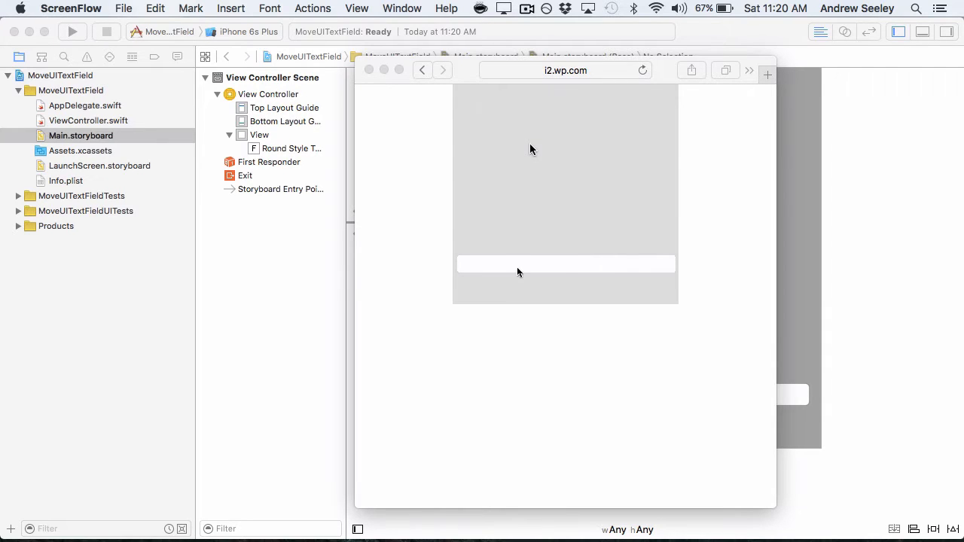
{"action": "type", "text": "Hello"}
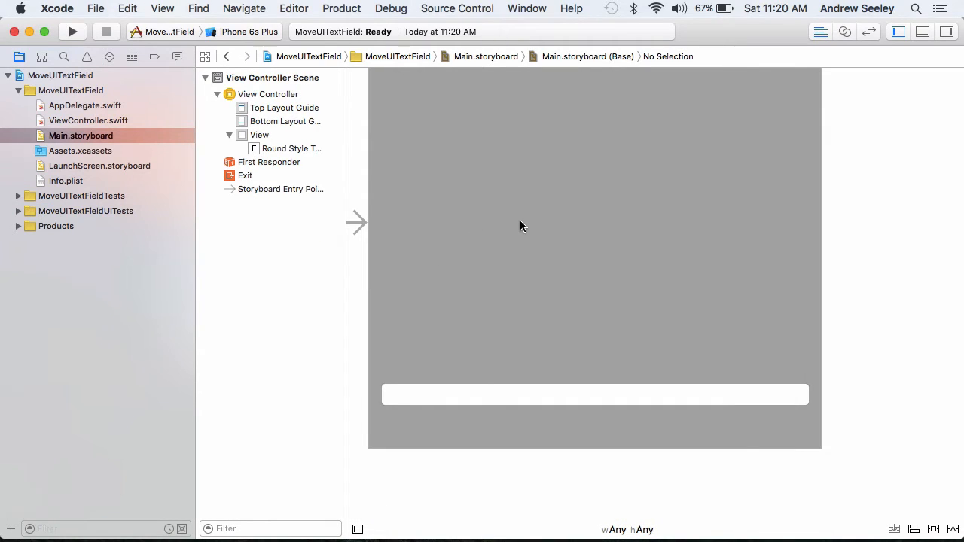
{"action": "mouse_move", "coordinate": [531, 361]}
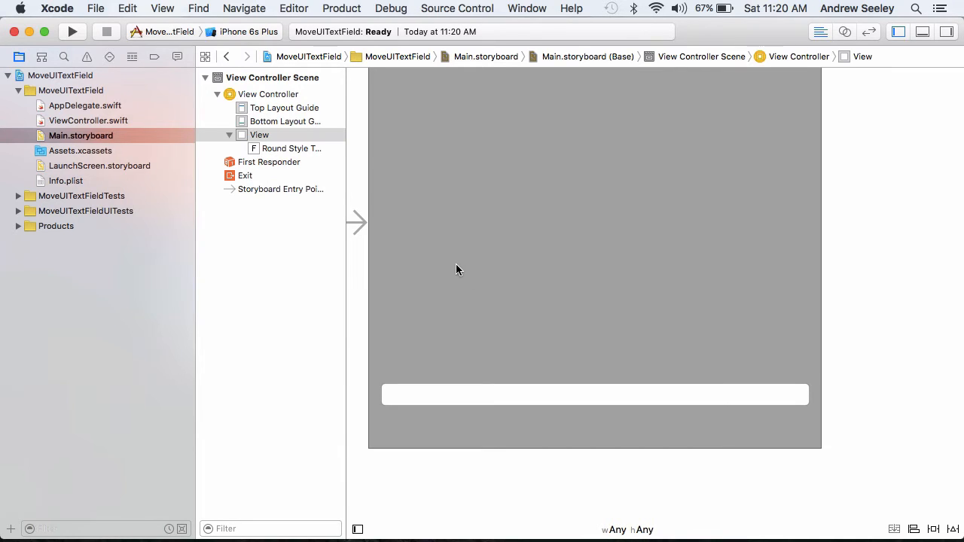
{"action": "left_click", "coordinate": [594, 395]}
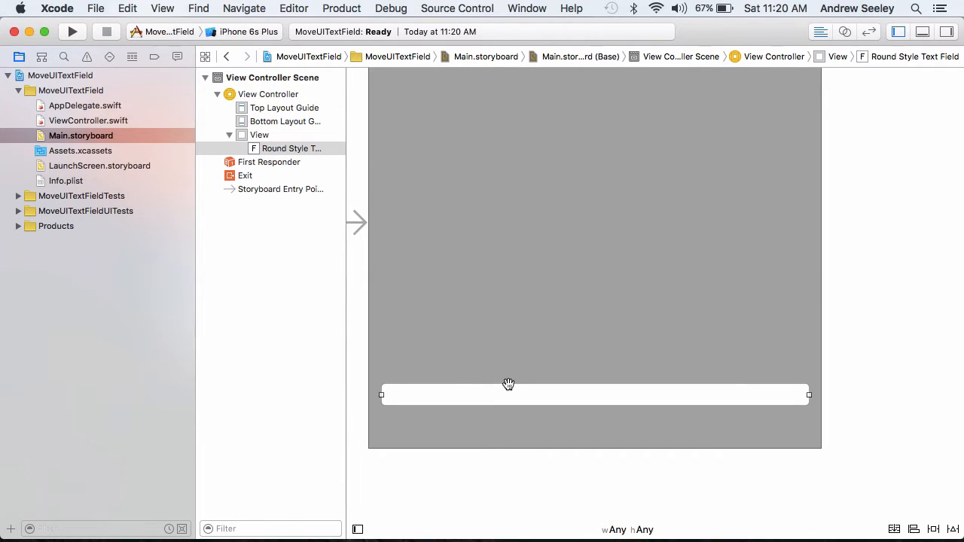
{"action": "mouse_move", "coordinate": [556, 462]}
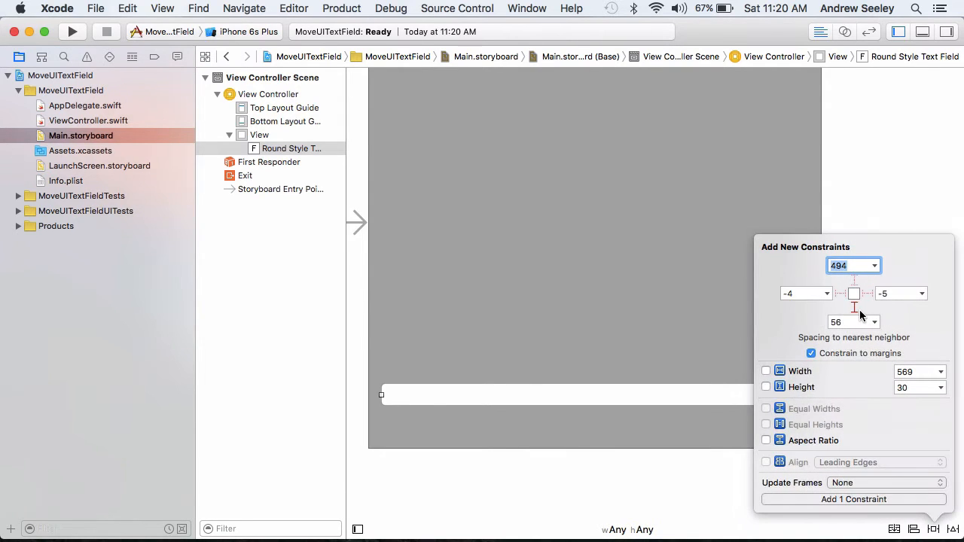
{"action": "left_click", "coordinate": [839, 293]}
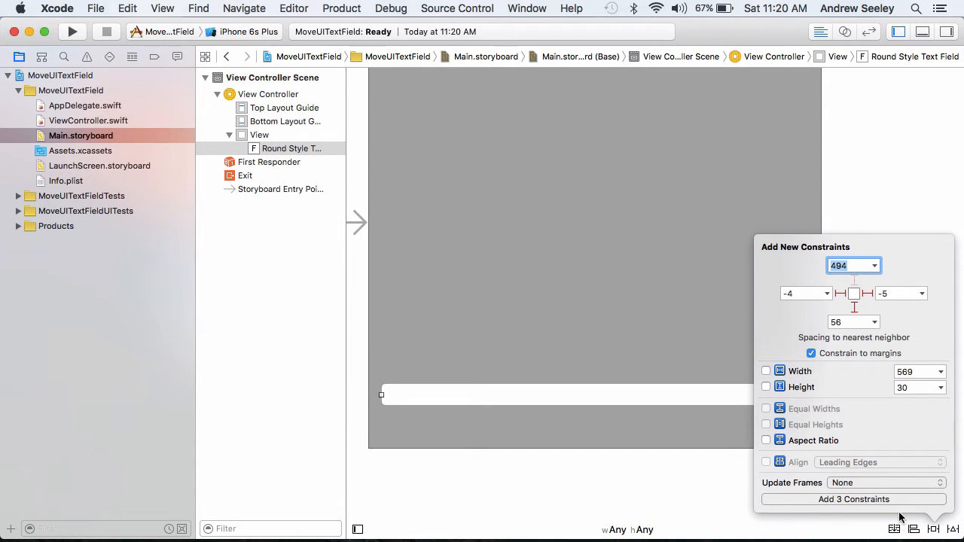
{"action": "left_click", "coordinate": [853, 499]}
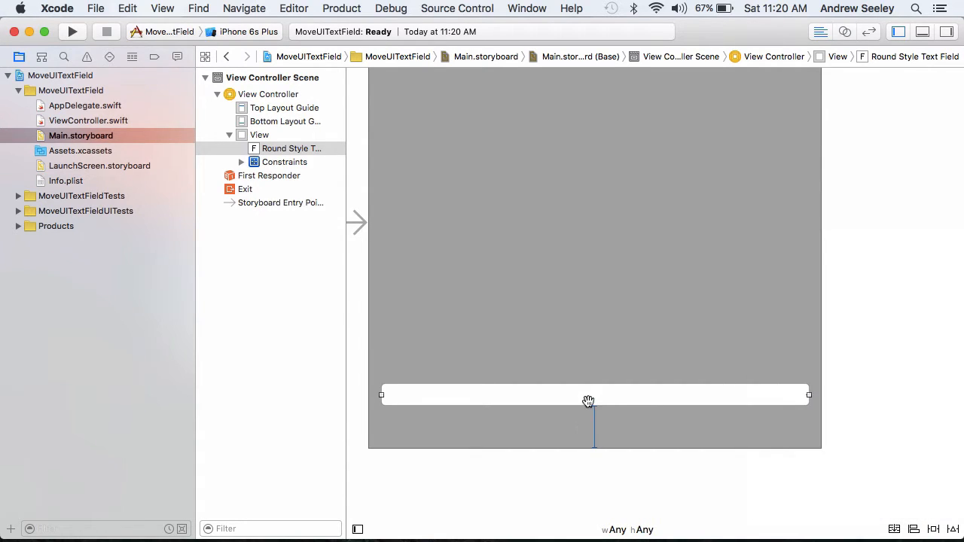
{"action": "mouse_move", "coordinate": [532, 400]}
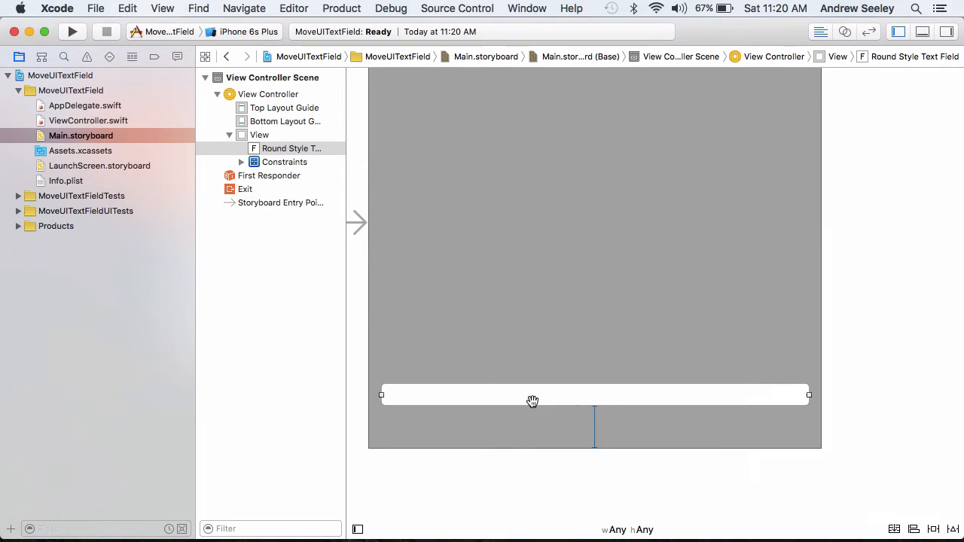
{"action": "mouse_move", "coordinate": [651, 428]}
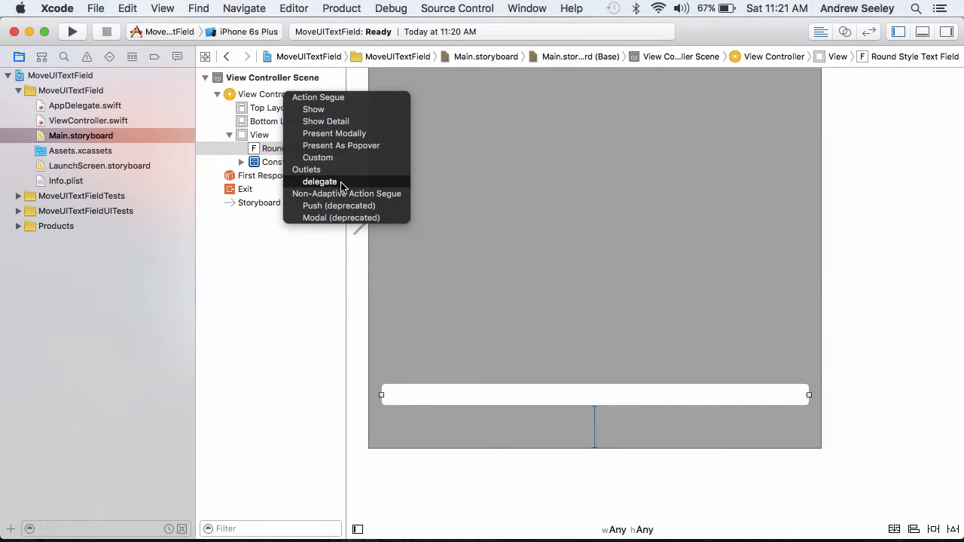
{"action": "mouse_move", "coordinate": [360, 189]}
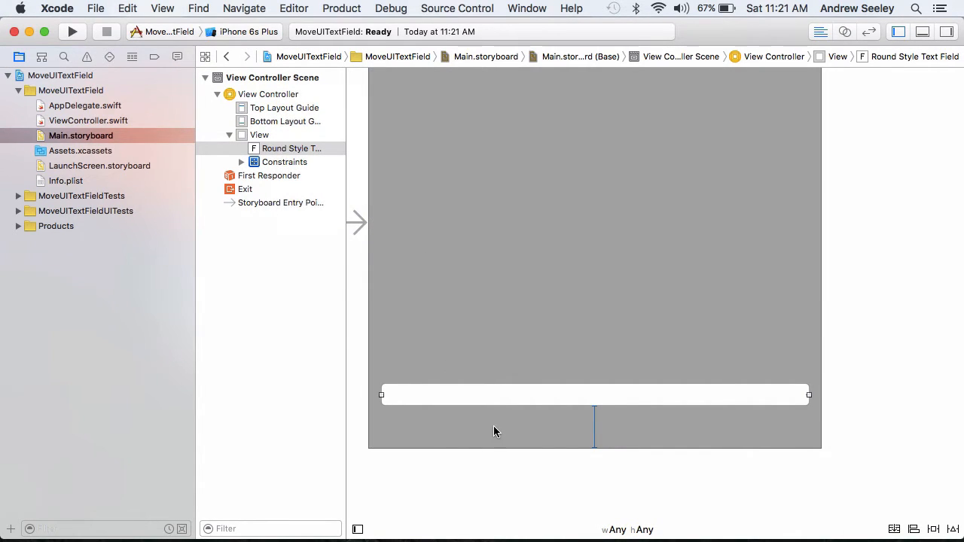
{"action": "mouse_move", "coordinate": [257, 389]}
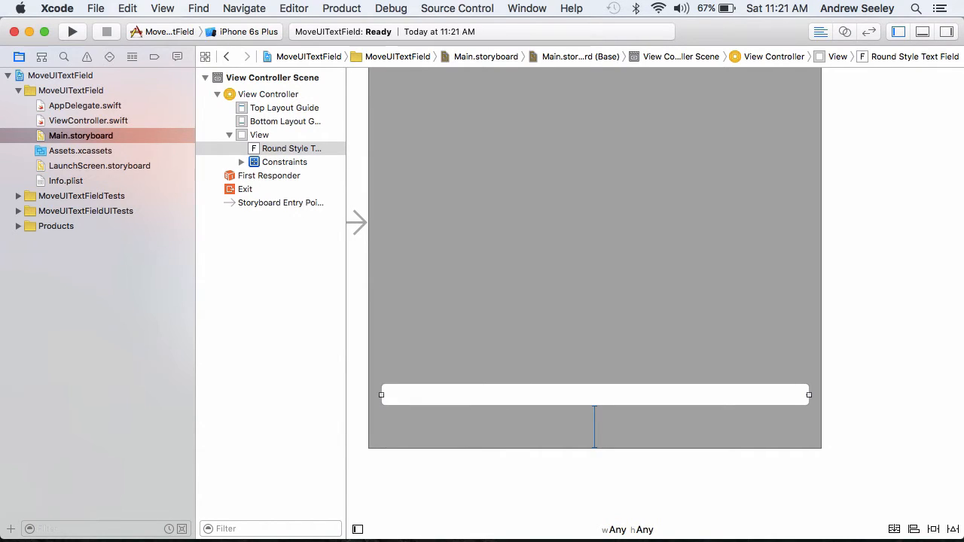
Open ViewController.swift from the project navigator
{"action": "left_click", "coordinate": [88, 120]}
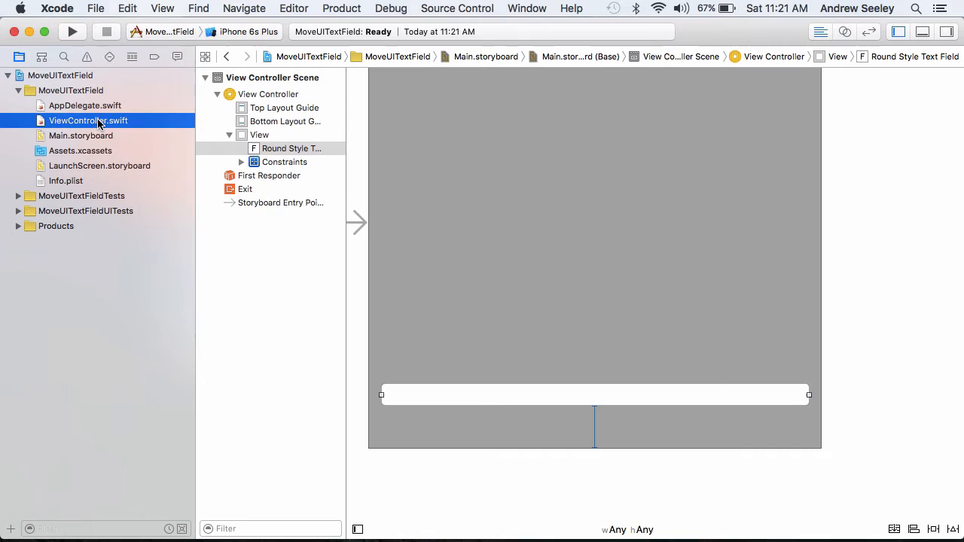
Begin the moveTextField function signature with a textField: UITextField parameter
{"action": "left_click", "coordinate": [88, 120]}
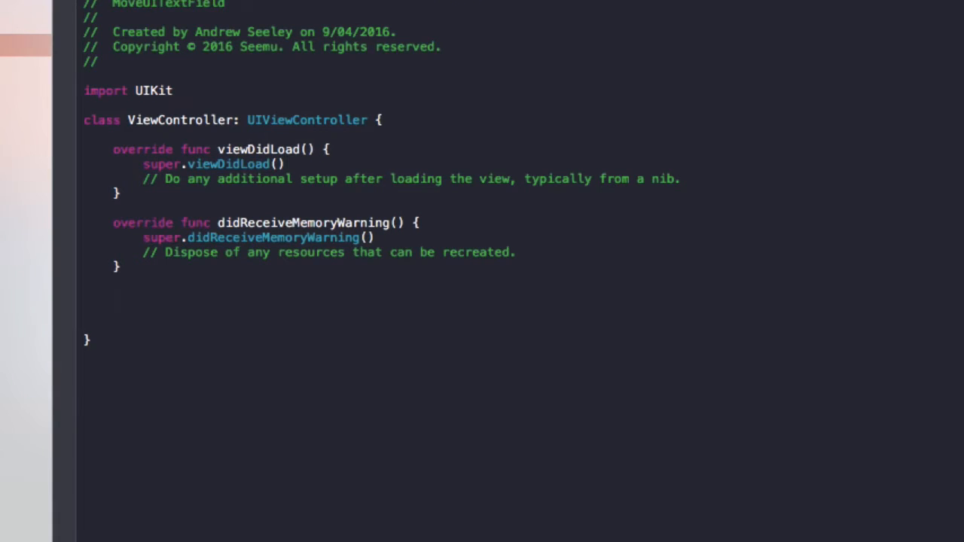
{"action": "type", "text": "func"}
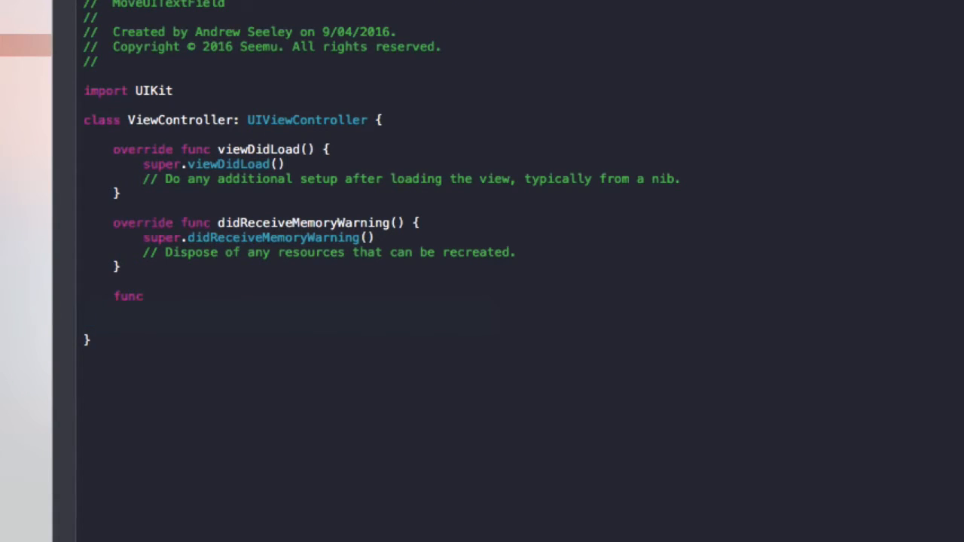
{"action": "type", "text": "moveText"}
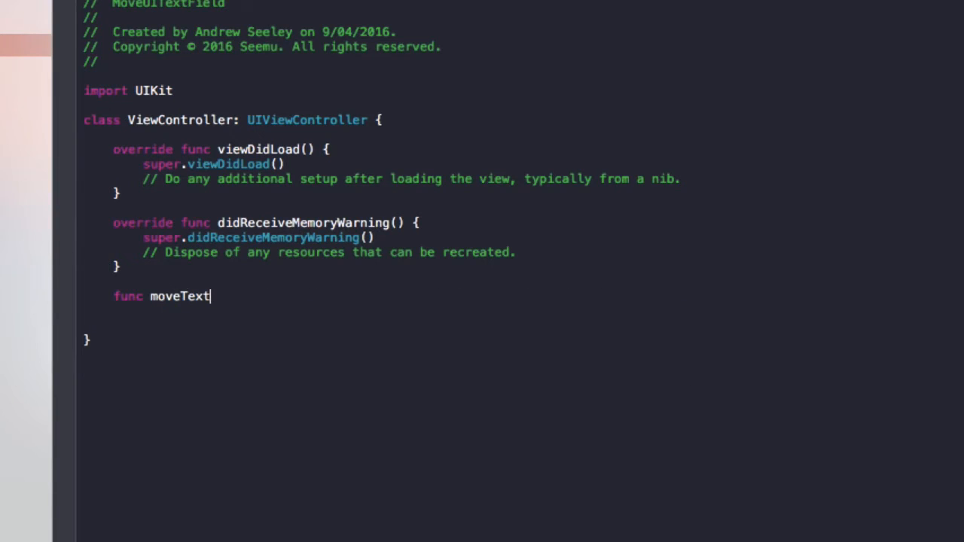
{"action": "type", "text": "Field("}
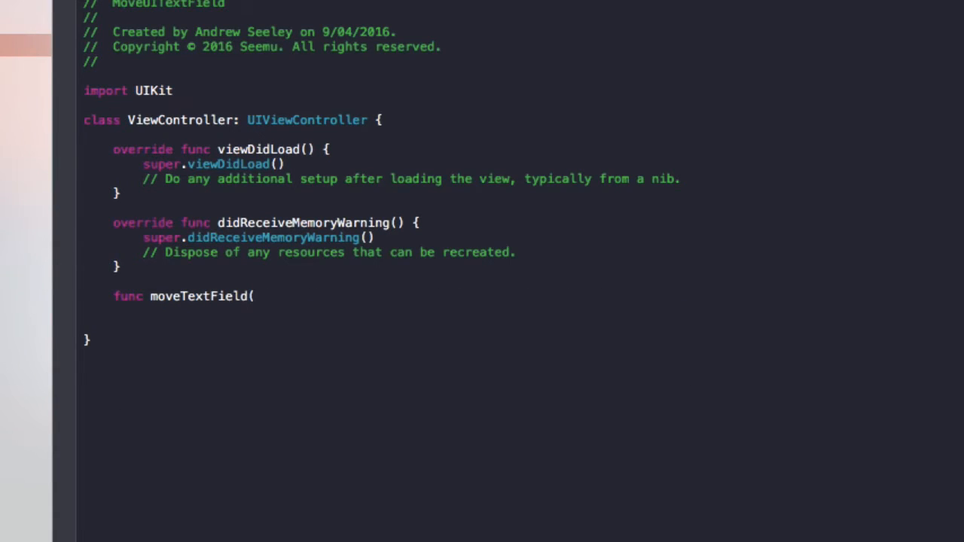
{"action": "type", "text": "String"}
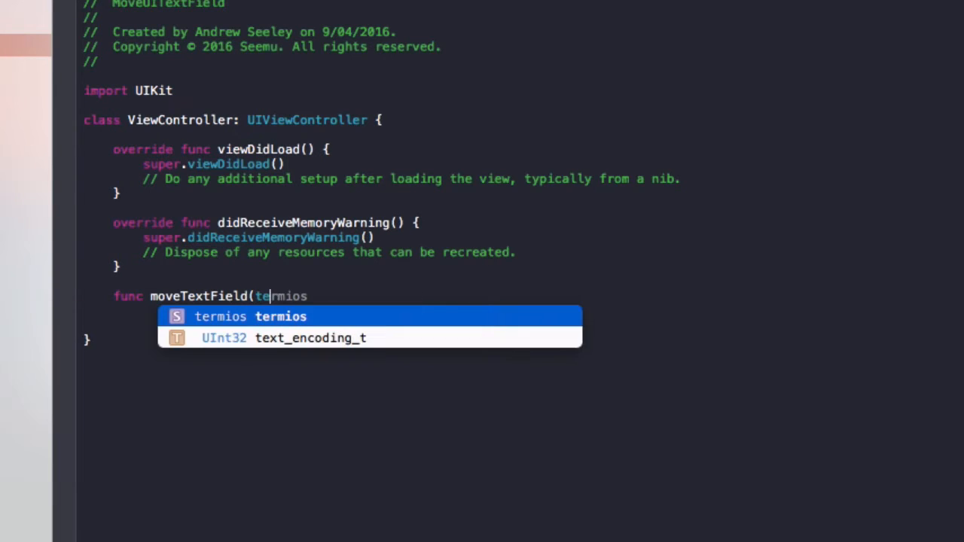
{"action": "type", "text": "textField"}
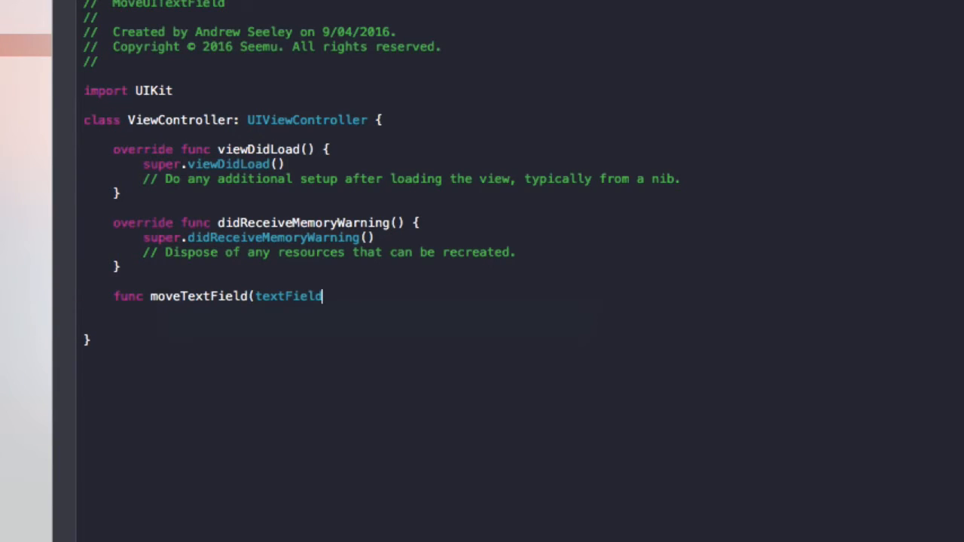
{"action": "type", "text": ": UITextField,"}
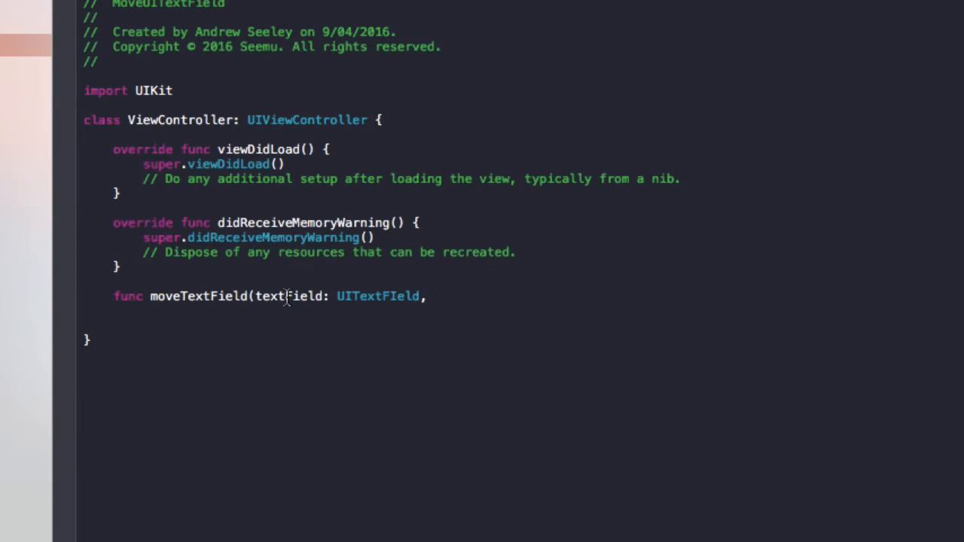
Add moveDistance: Int and up: Bool parameters, then fix the UITextFIeld typo
{"action": "left_click", "coordinate": [59, 296]}
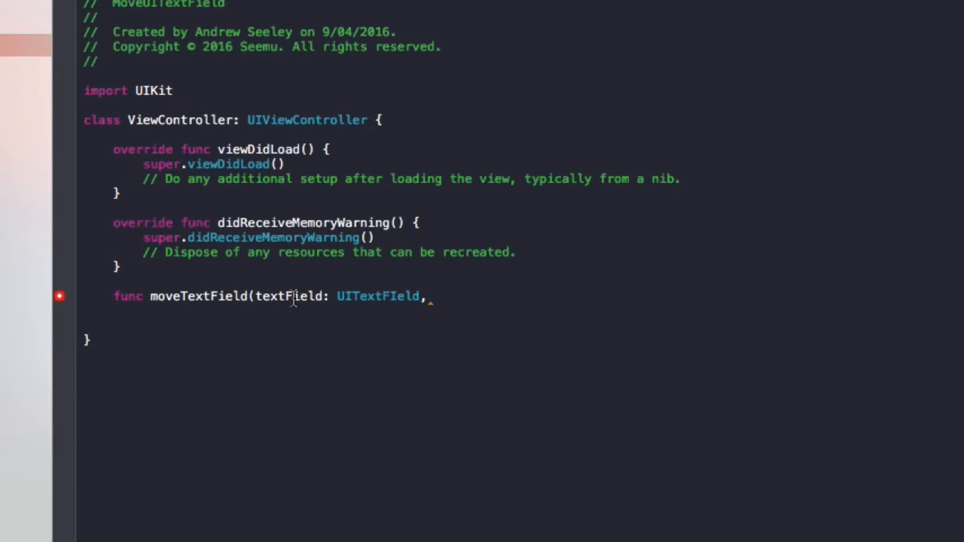
{"action": "type", "text": "mo"}
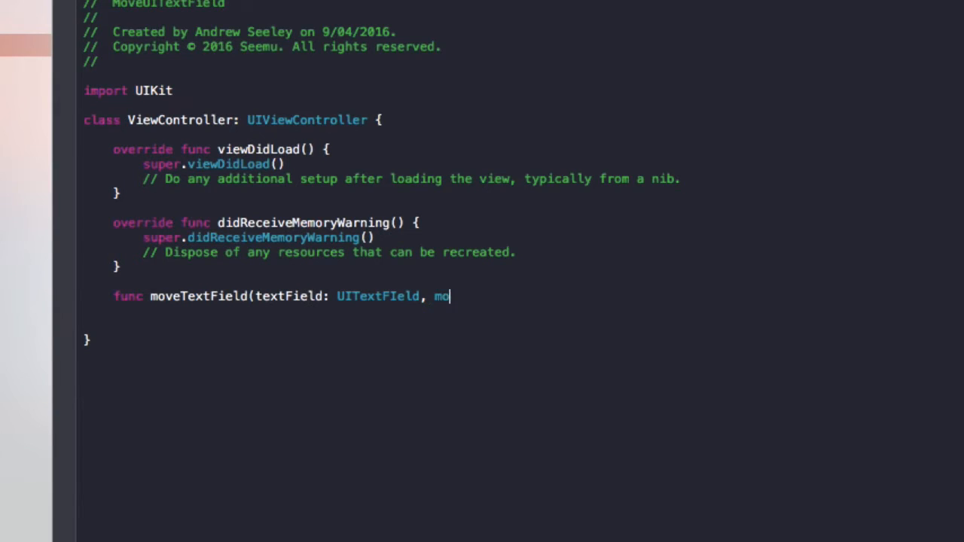
{"action": "type", "text": "veDistance:"}
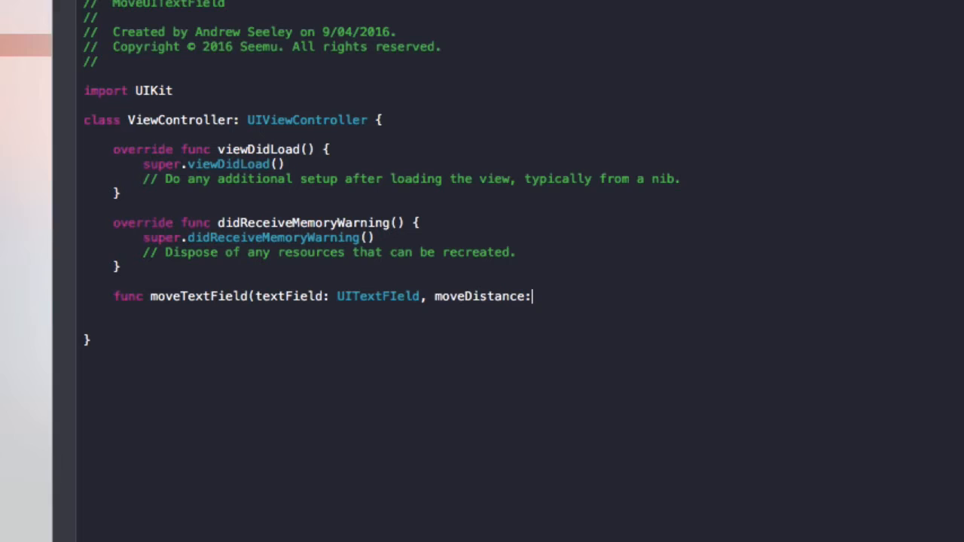
{"action": "type", "text": "Int"}
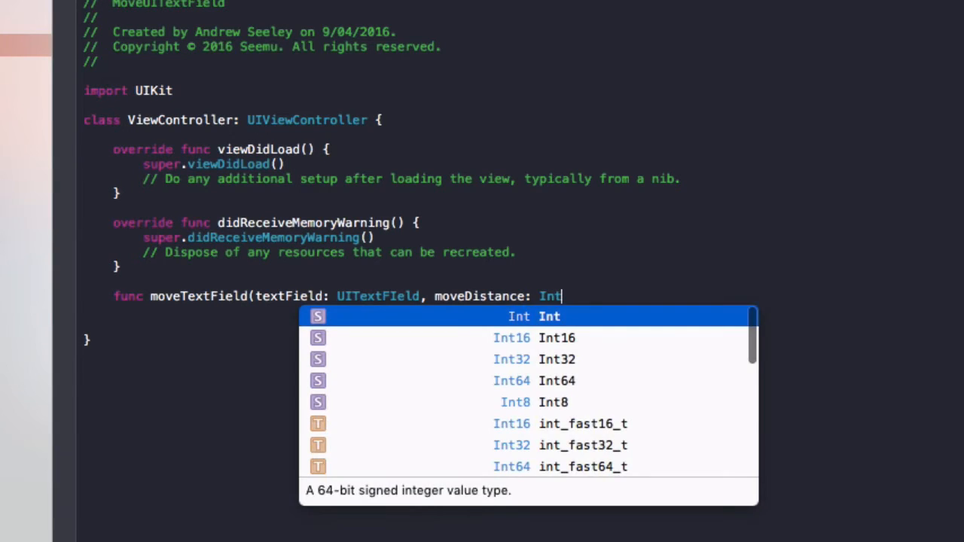
{"action": "type", "text": ","}
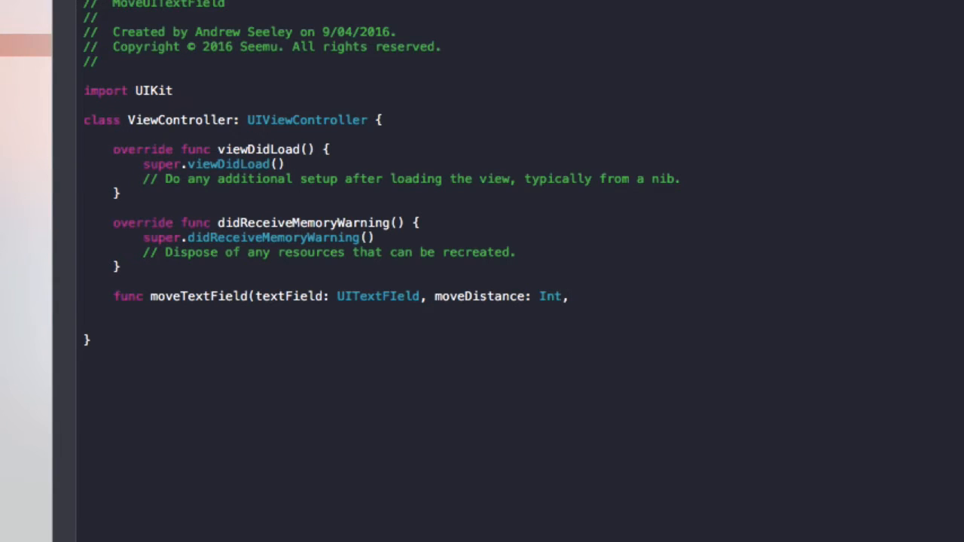
{"action": "type", "text": "up: B"}
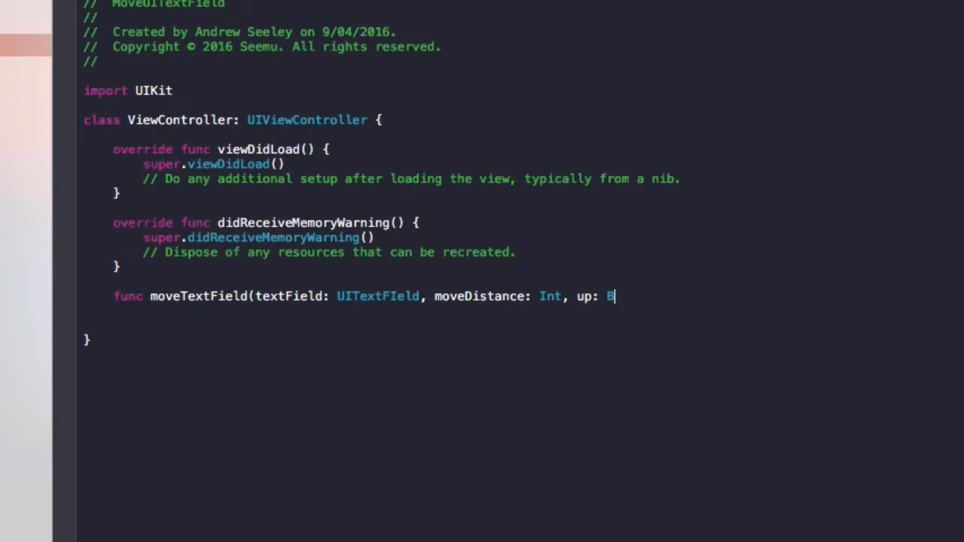
{"action": "type", "text": "ool) {"}
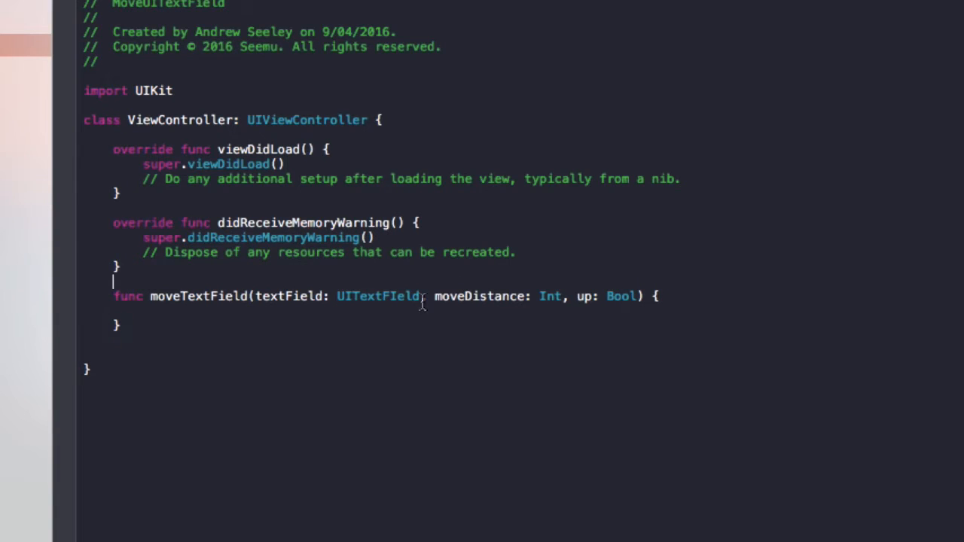
{"action": "double_click", "coordinate": [199, 296]}
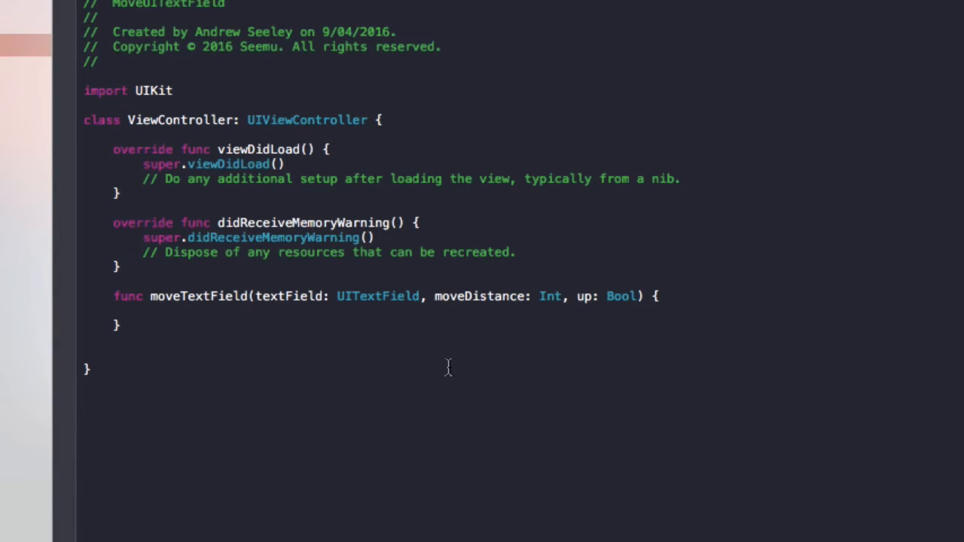
Declare a moveDuration constant of 0.3 inside moveTextField
{"action": "type", "text": "le"}
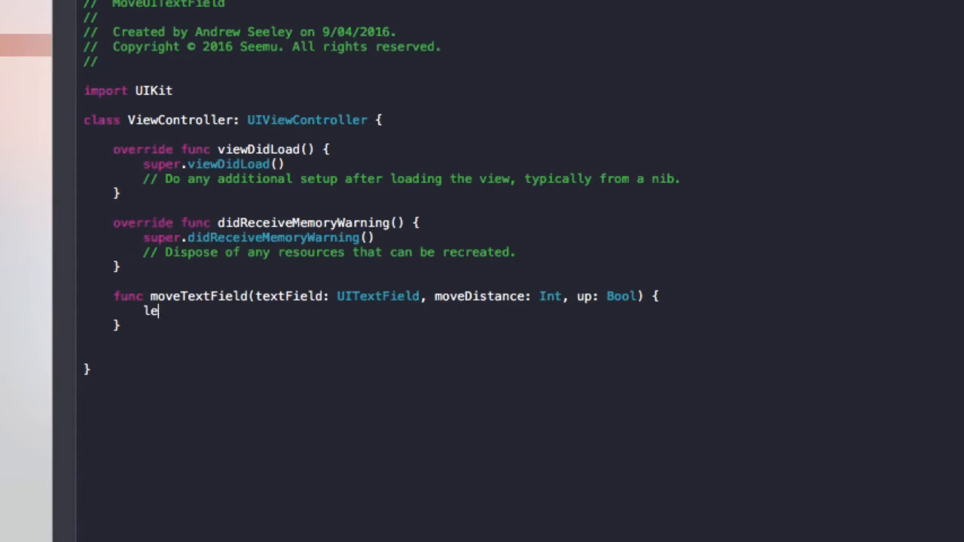
{"action": "type", "text": "t moveDuration="}
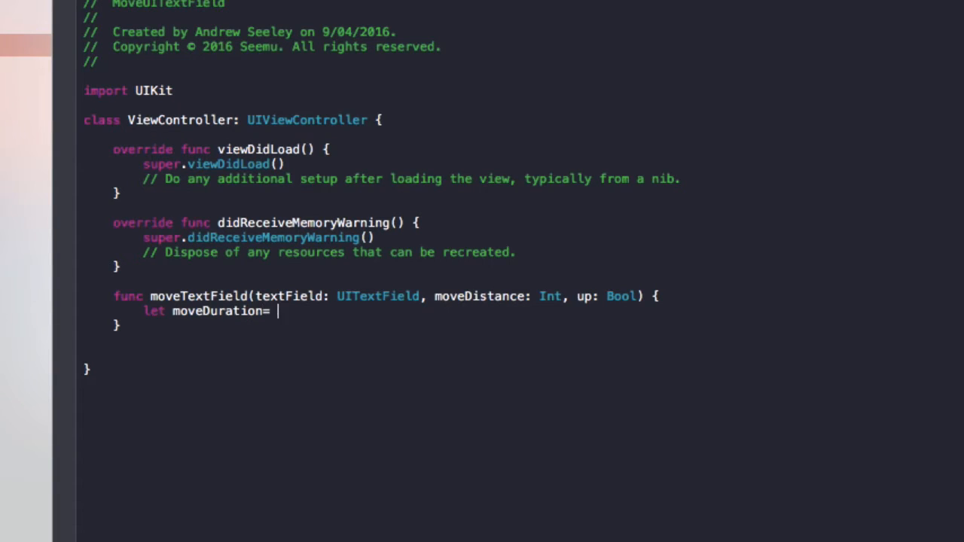
{"action": "type", "text": "0.3"}
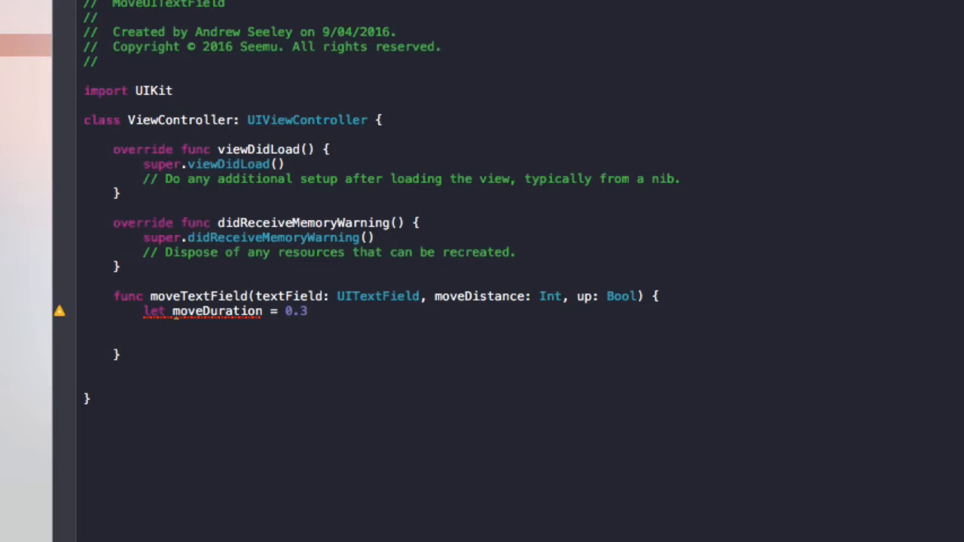
Add let movement: CGFloat = CGFloat(up ? moveDistance : -moveDistance) below moveDuration
{"action": "key", "text": "enter"}
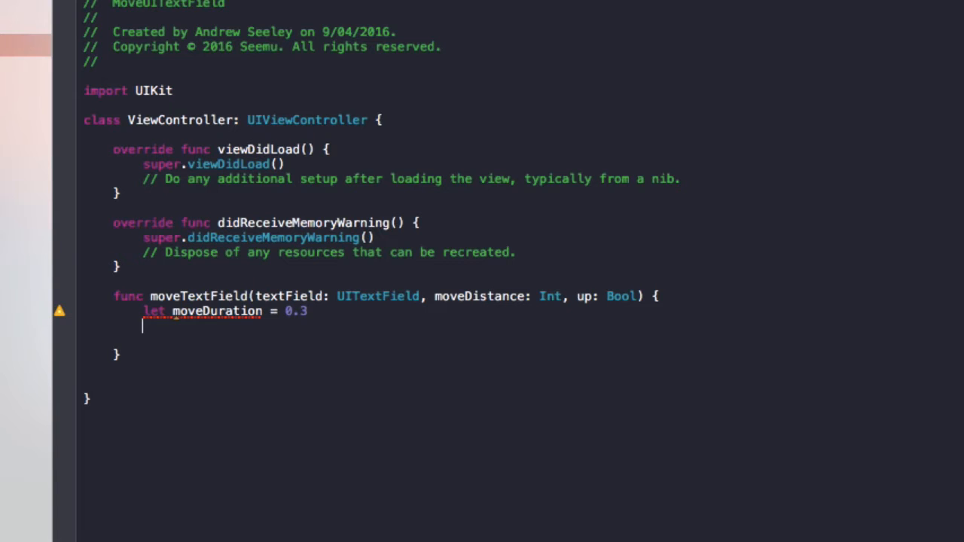
{"action": "type", "text": "let"}
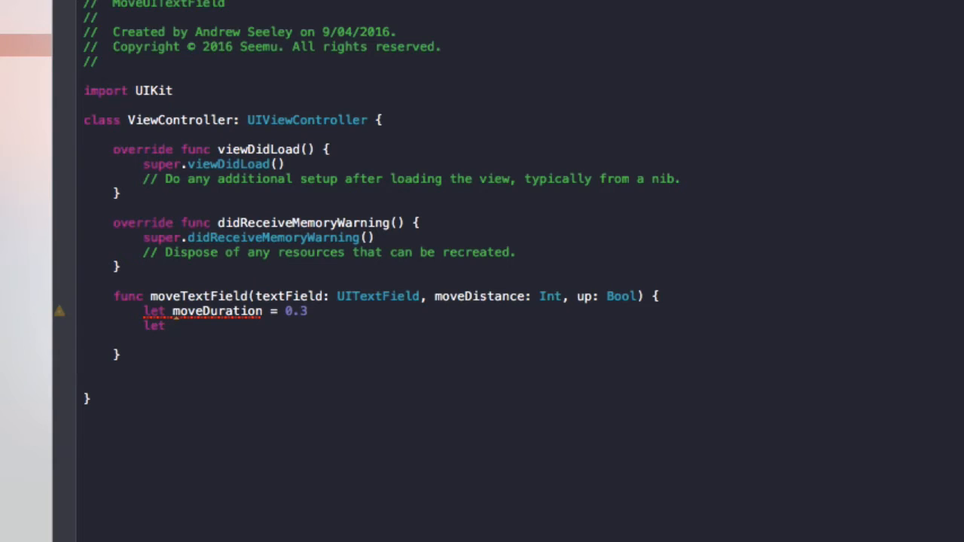
{"action": "type", "text": "movement:"}
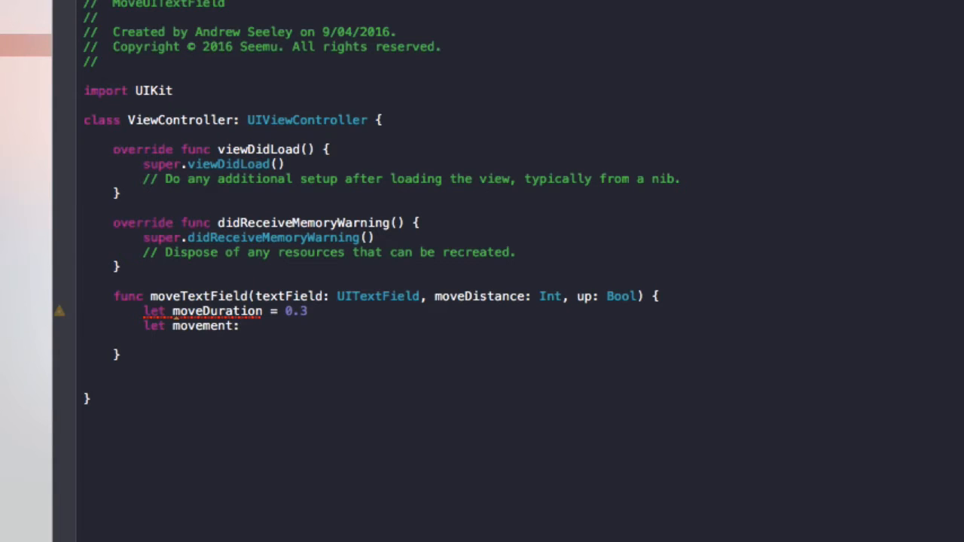
{"action": "type", "text": "C"}
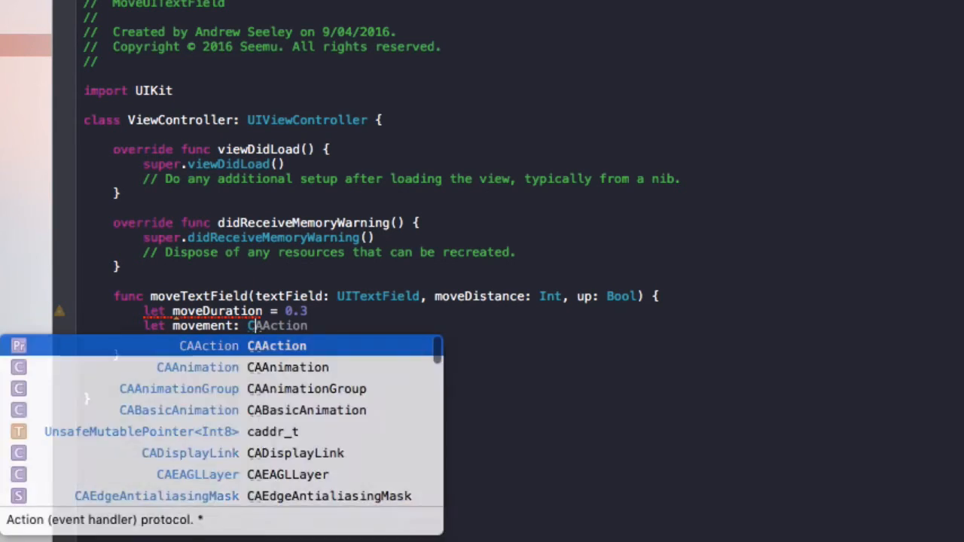
{"action": "type", "text": "GFloat = CGFloat("}
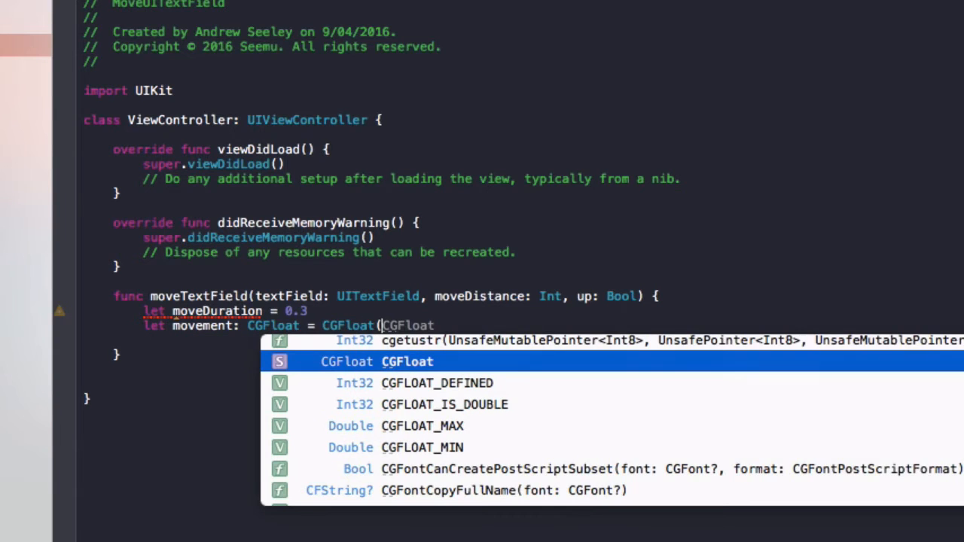
{"action": "type", "text": "up"}
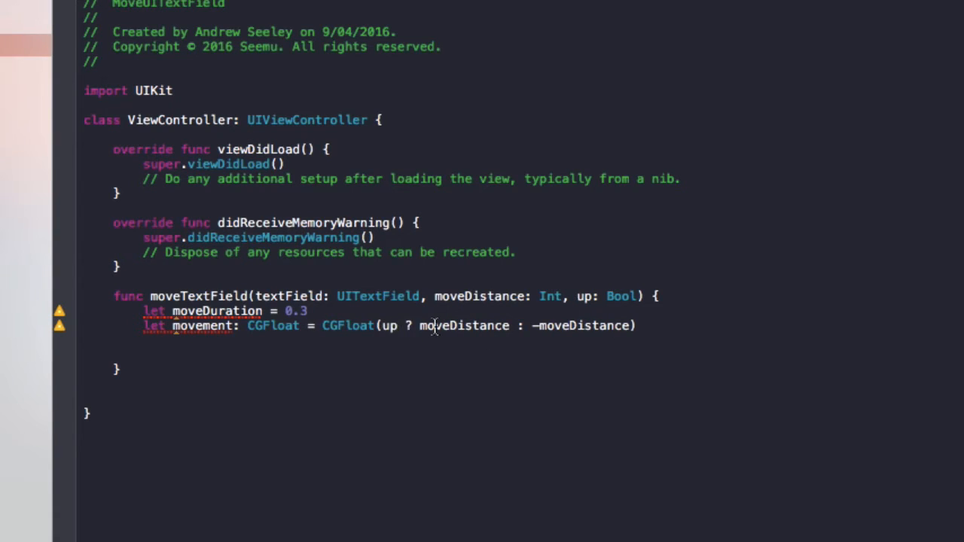
{"action": "double_click", "coordinate": [463, 325]}
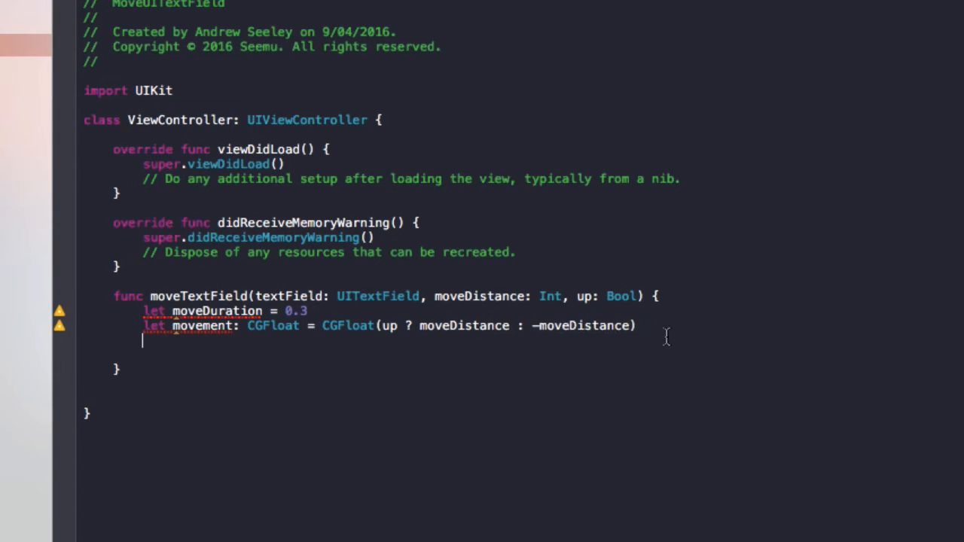
Add UIView.beginAnimations, setAnimationBeginsFromCurrentState(true) and setAnimationDuration(moveDuration) lines
{"action": "key", "text": "enter"}
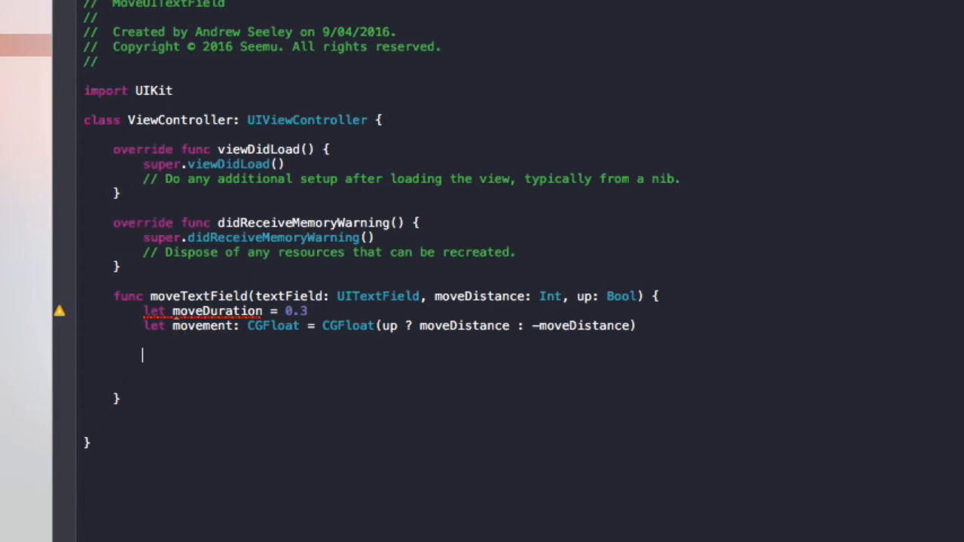
{"action": "type", "text": "UIView.beginAnimations(\", context: UnsafeMutablePointer<Void>"}
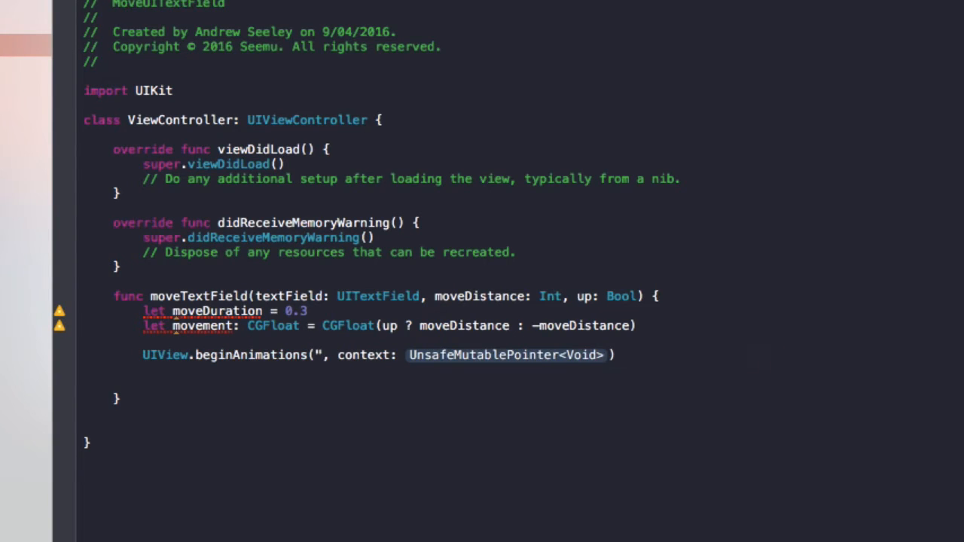
{"action": "type", "text": "animateTextField"}
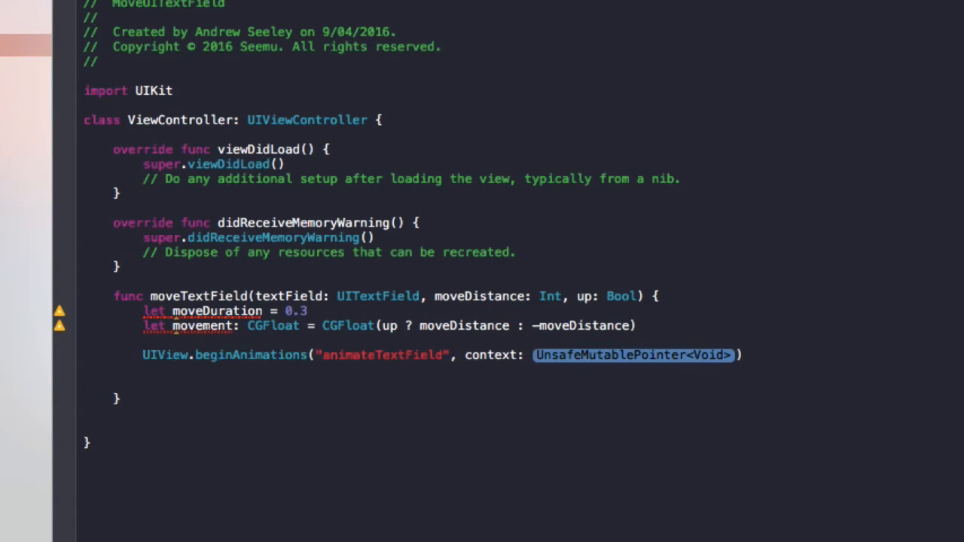
{"action": "type", "text": "Nil"}
{"action": "type", "text": ")"}
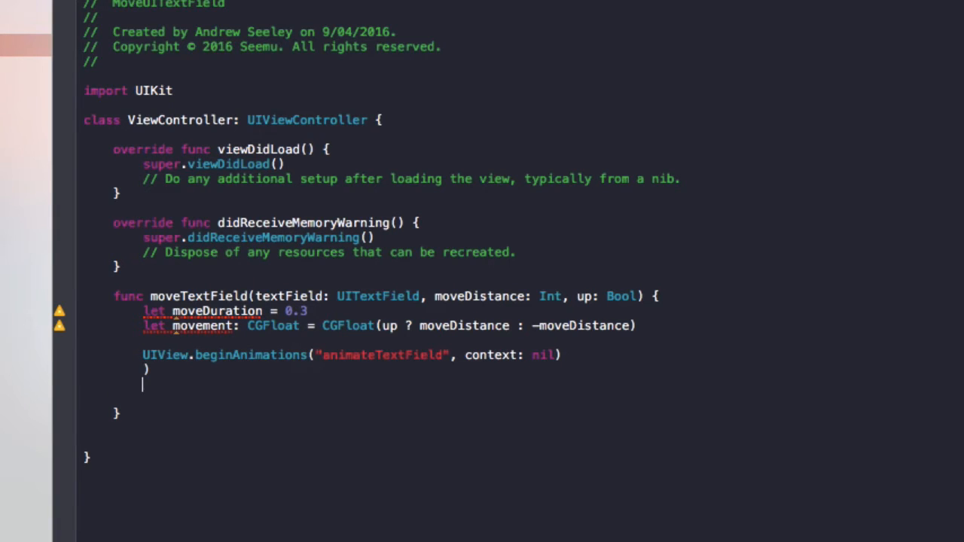
{"action": "key", "text": "Backspace"}
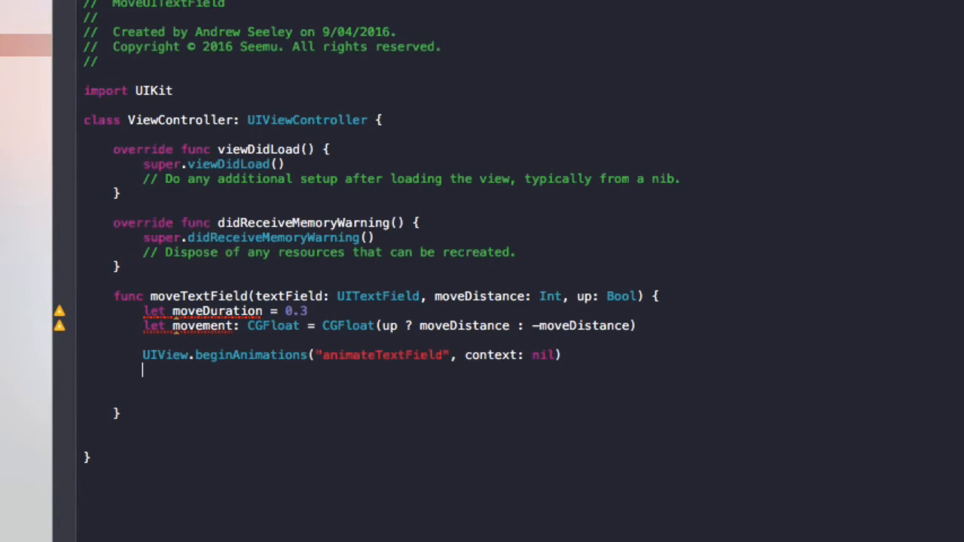
{"action": "type", "text": "UIView.setAnimationBeginsFromCurrentState(fromCurrentState: Bool"}
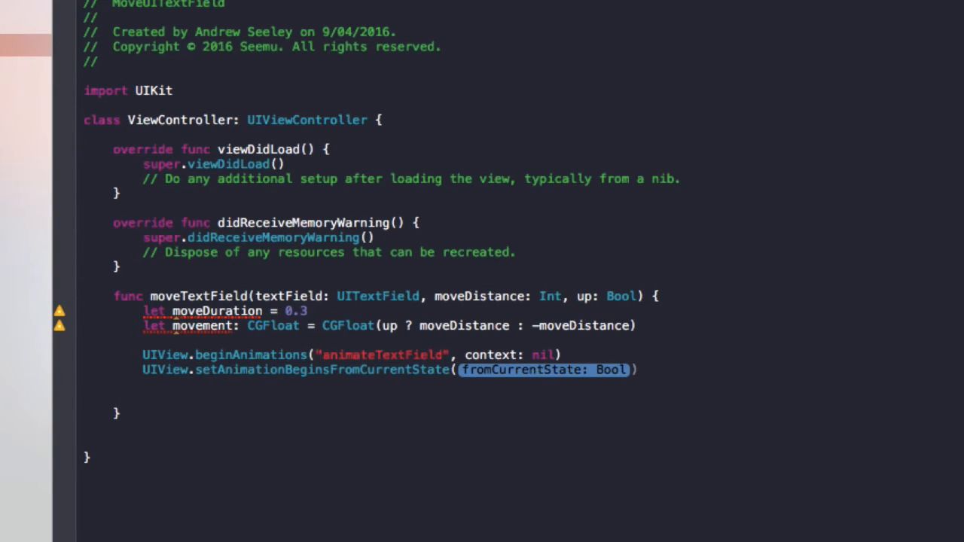
{"action": "type", "text": "title"}
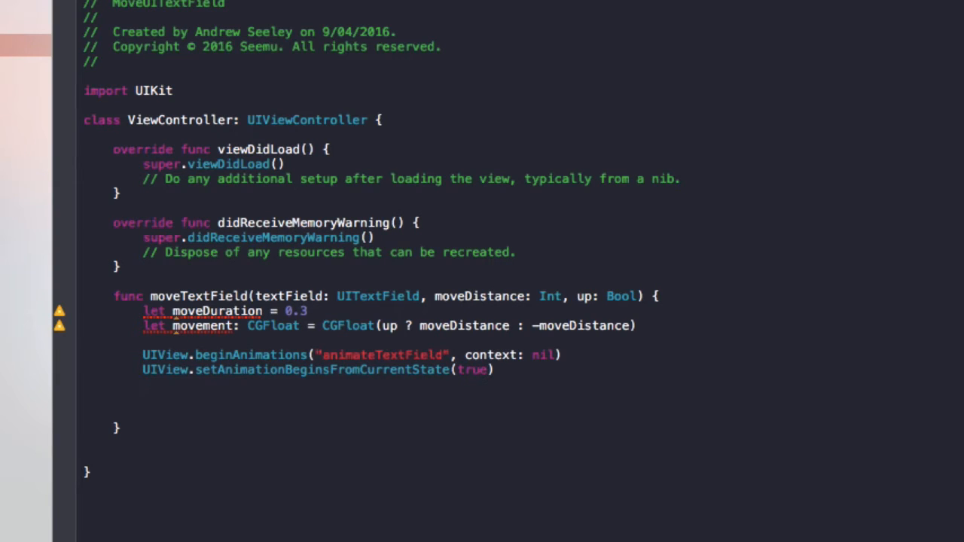
{"action": "type", "text": "UIView.setAnimationDuration("}
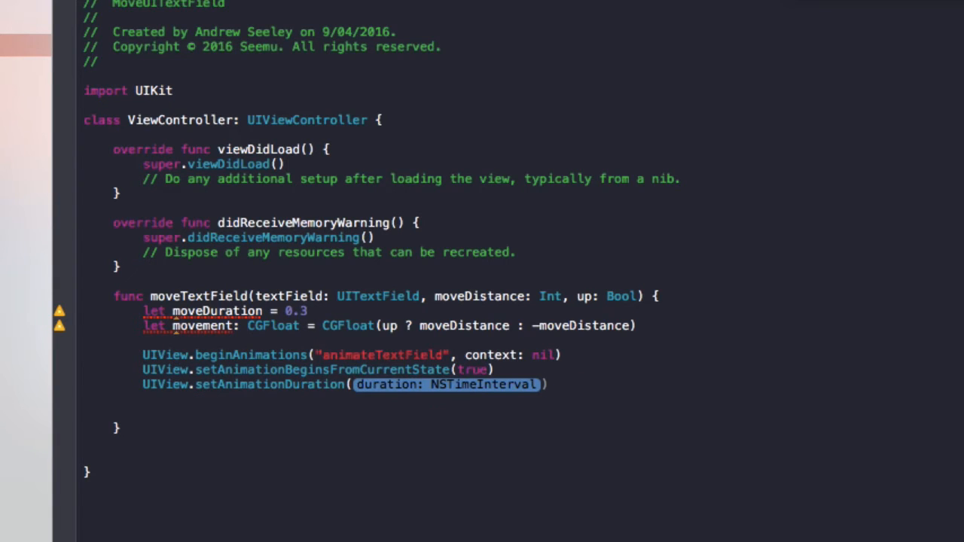
{"action": "type", "text": "moveDuration"}
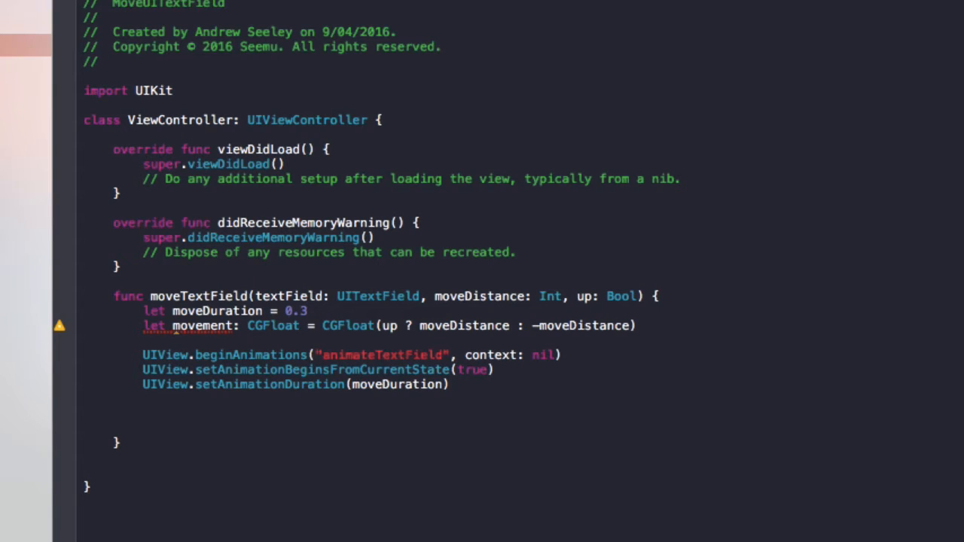
Offset self.view.frame by movement with CGRectOffset, then call UIView.commitAnimations()
{"action": "type", "text": "self.view.frame"}
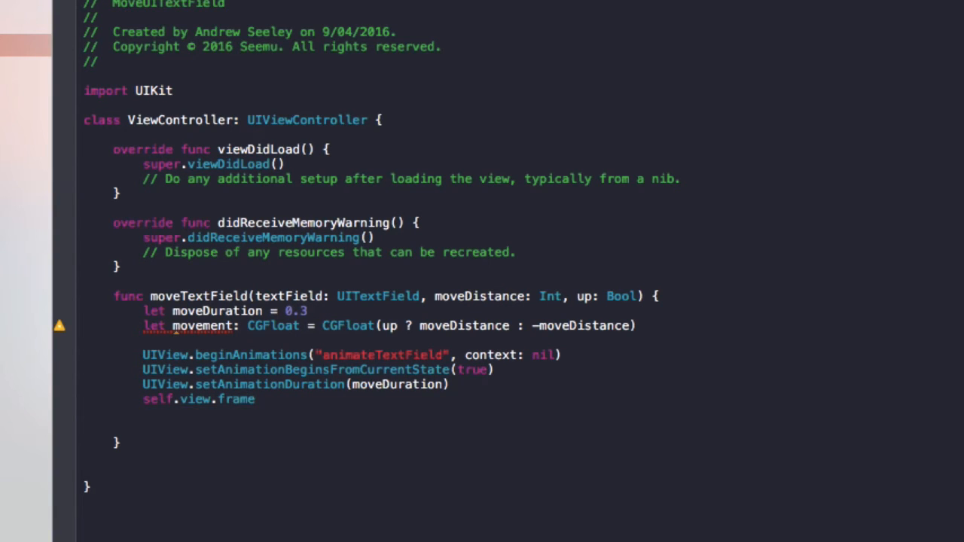
{"action": "type", "text": "= CGRectOffset(self.view.frame, dx: CGFloat, dy: CGFloat"}
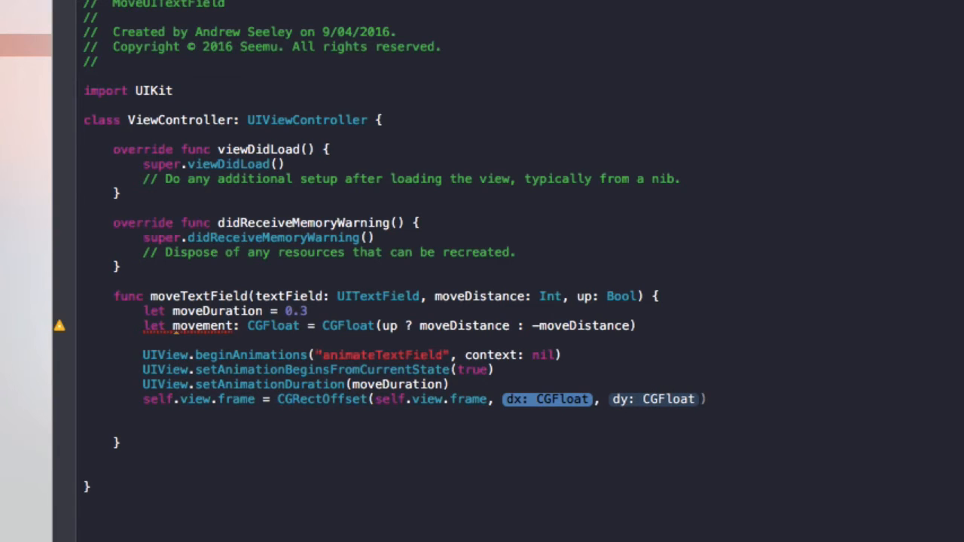
{"action": "type", "text": "0"}
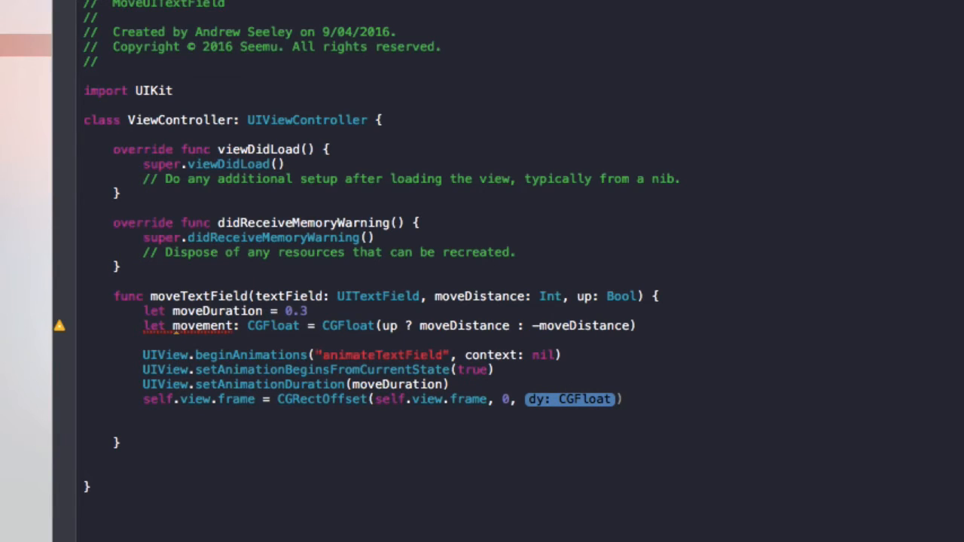
{"action": "type", "text": "movemen"}
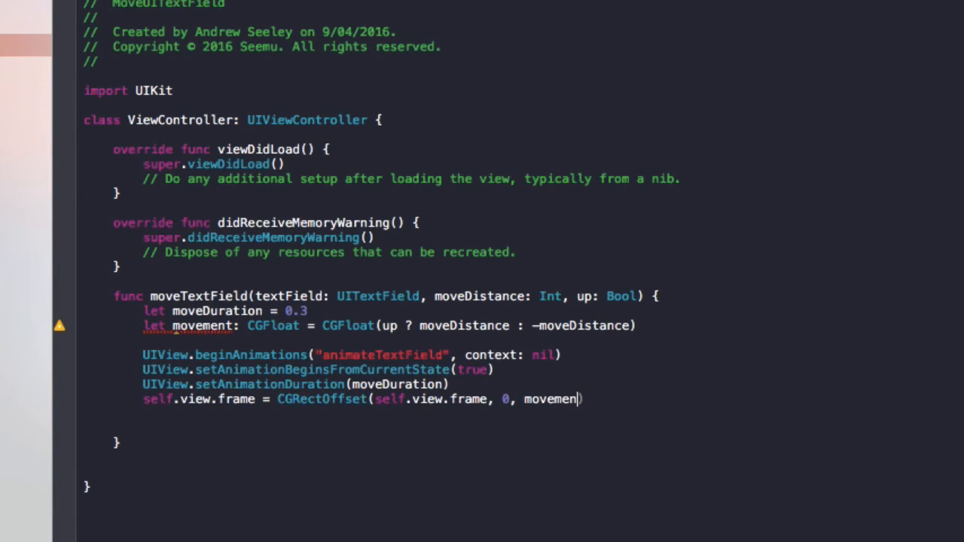
{"action": "type", "text": "t)"}
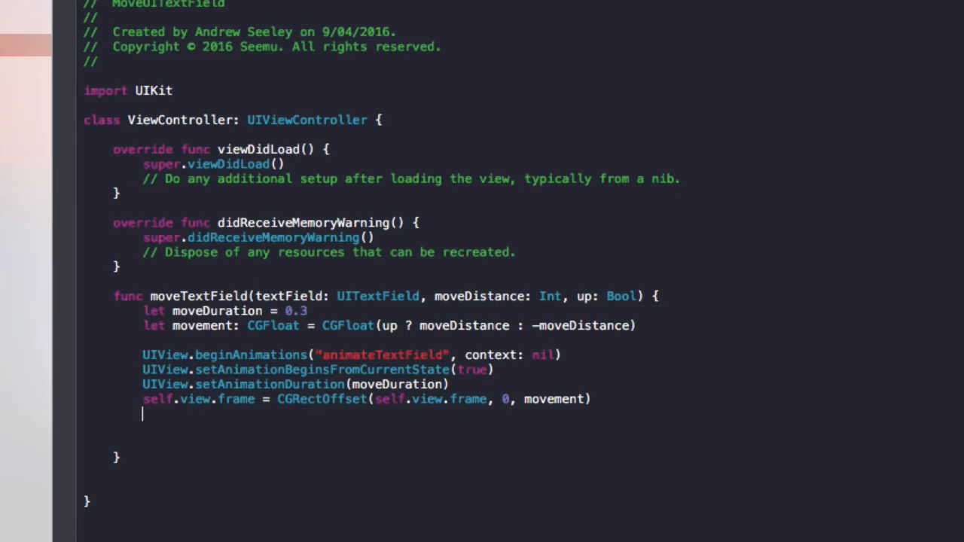
{"action": "type", "text": "UIView."}
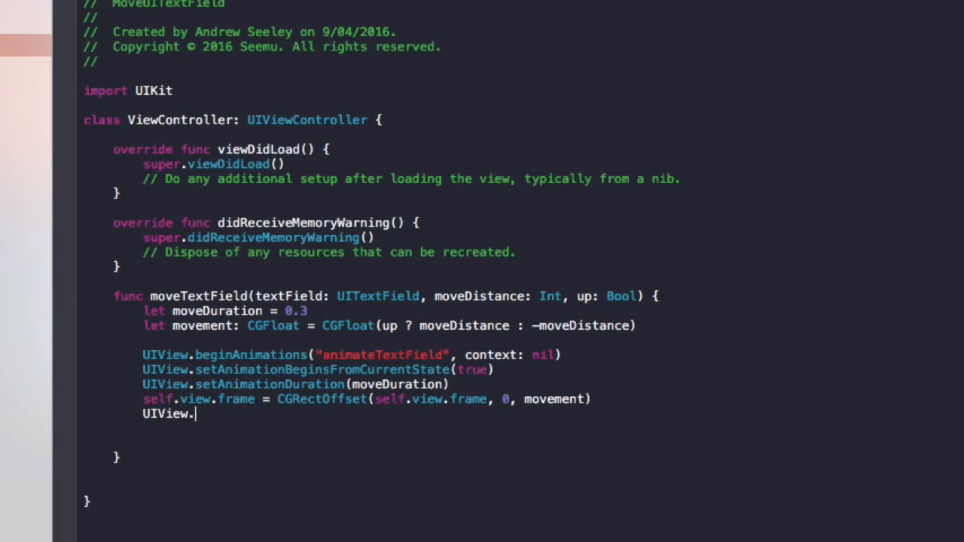
{"action": "type", "text": "commitAnimations()"}
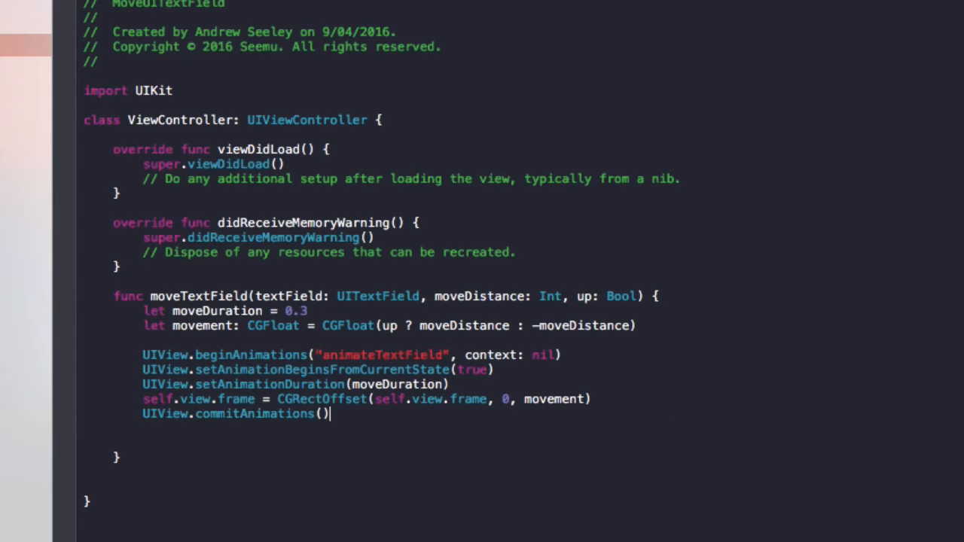
{"action": "key", "text": "enter"}
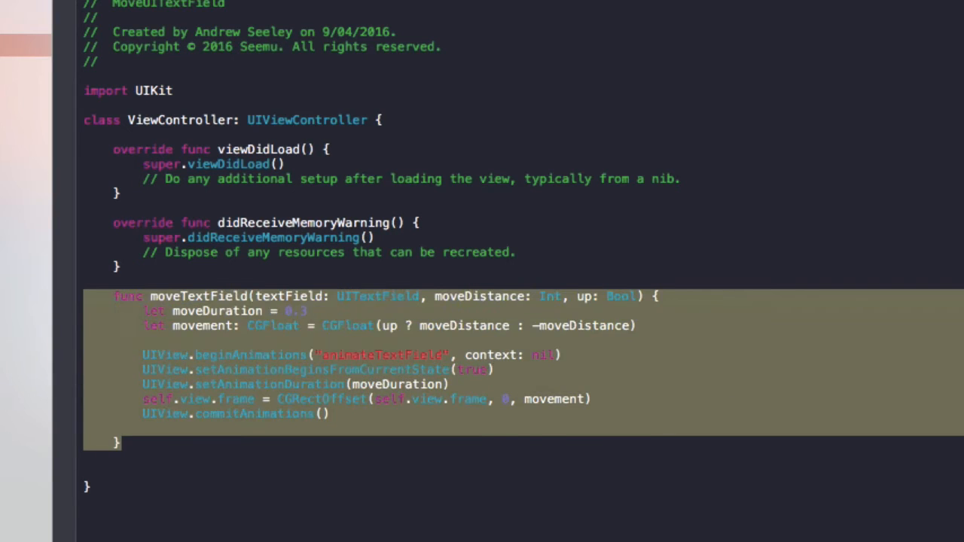
Add UITextFieldDelegate after UIViewController in the ViewController class declaration
{"action": "left_click", "coordinate": [593, 296]}
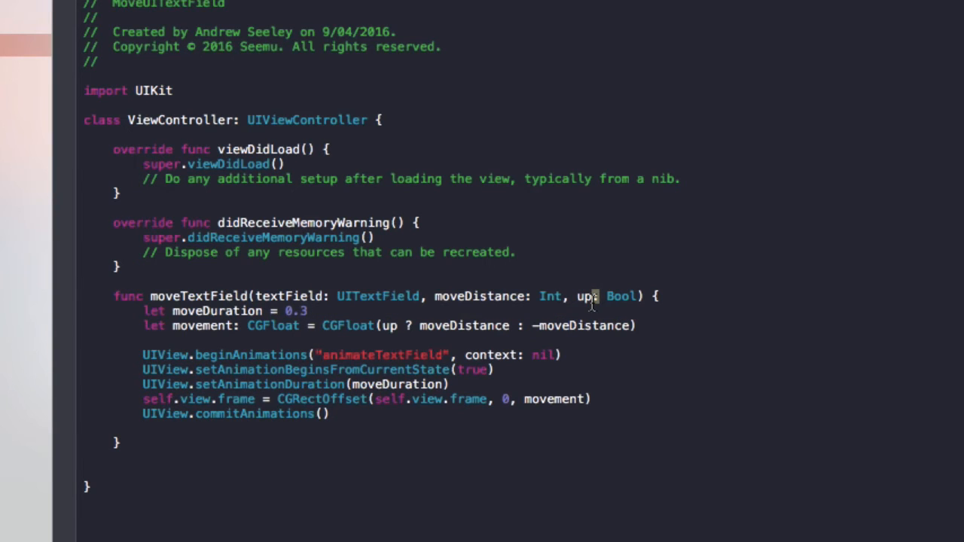
{"action": "double_click", "coordinate": [585, 295]}
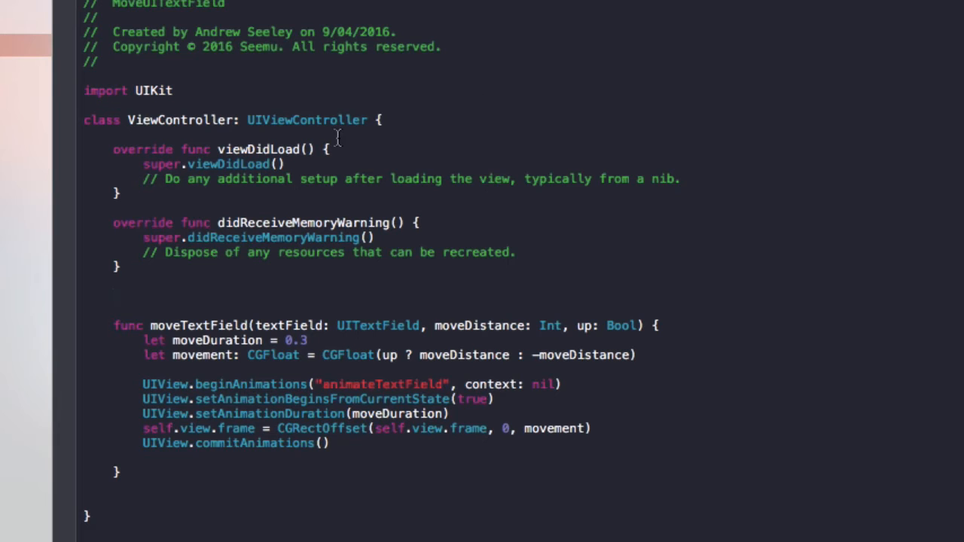
{"action": "type", "text": ","}
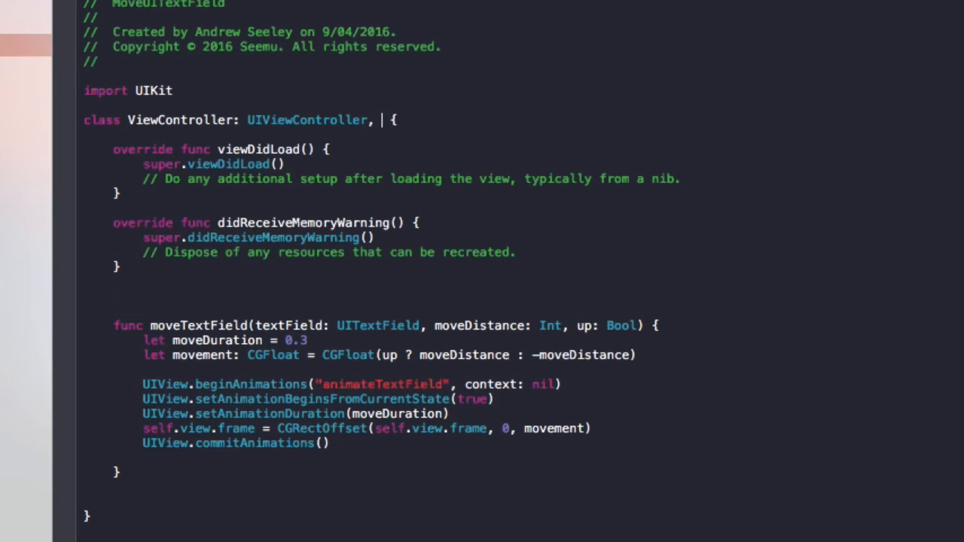
{"action": "type", "text": "UIView"}
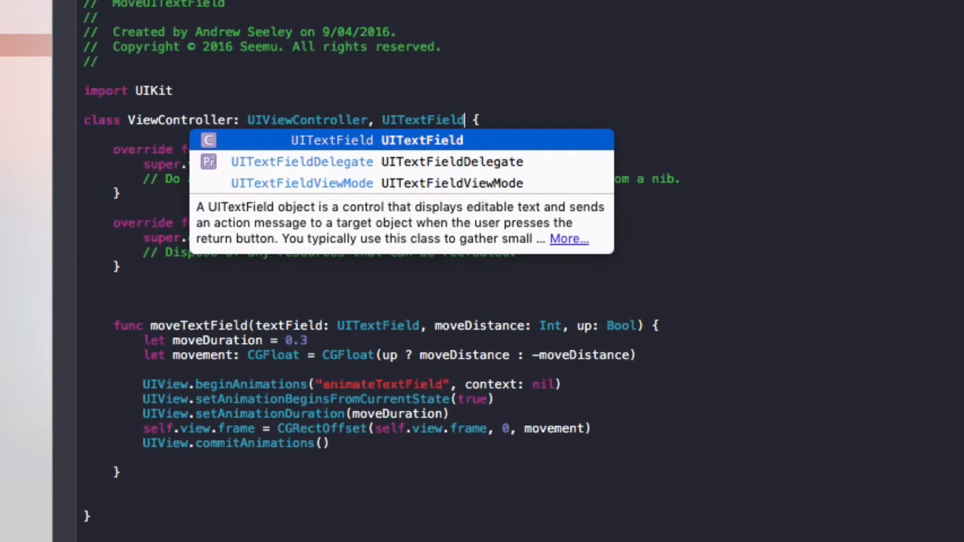
{"action": "left_click", "coordinate": [301, 161]}
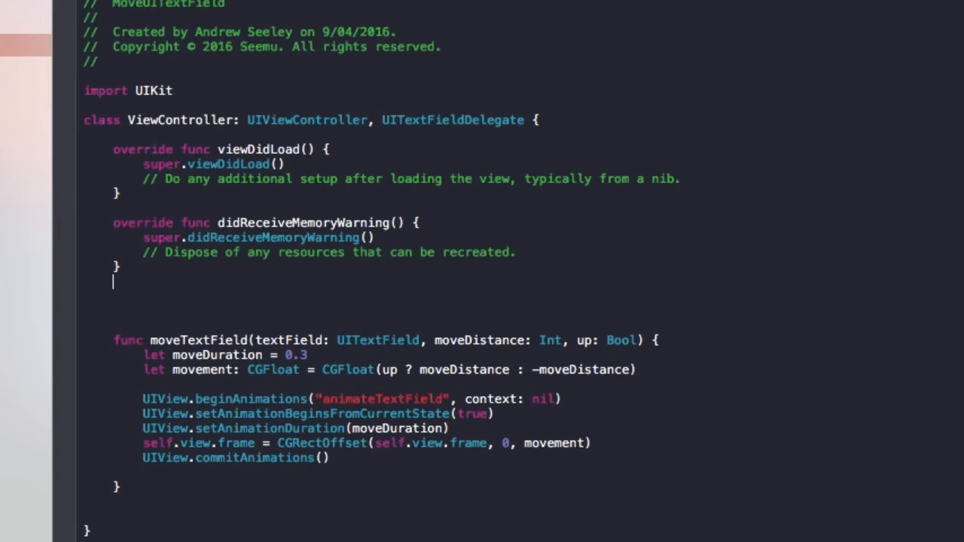
Add textFieldDidBeginEditing calling moveTextField with -250 and up: true
{"action": "type", "text": "func"}
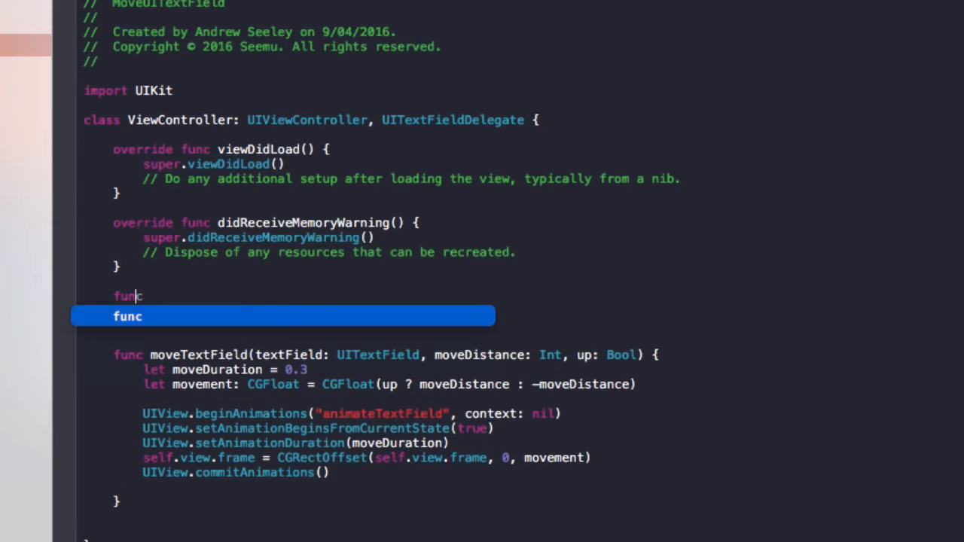
{"action": "type", "text": "textFieldDidBeginEditing(textField: UITextField) {"}
{"action": "type", "text": "moveTextField(textField, moveDistance: -250, up: fa"}
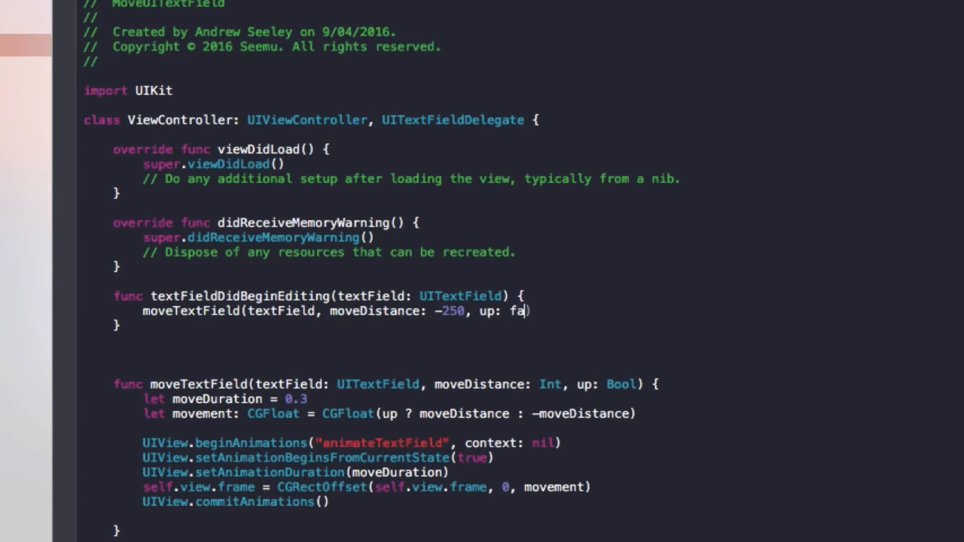
{"action": "type", "text": "lse"}
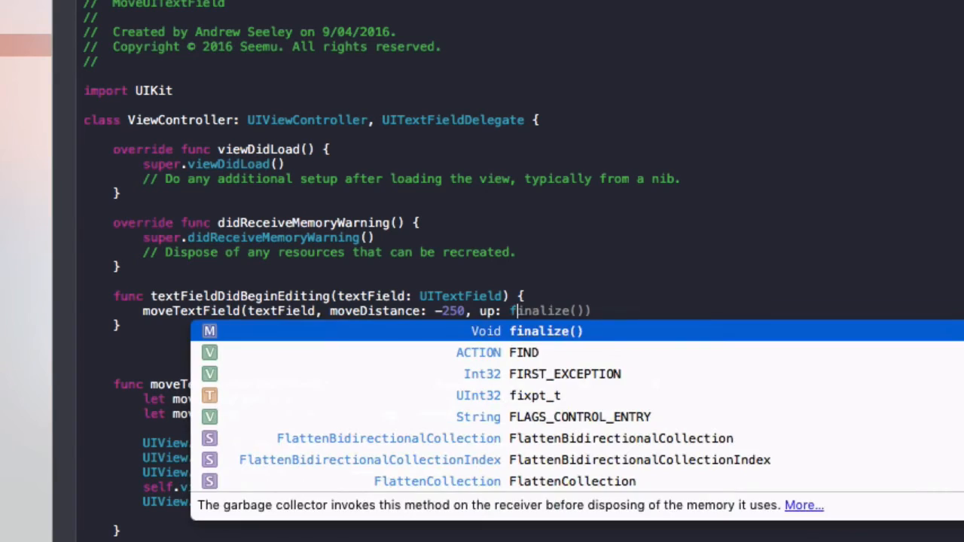
{"action": "type", "text": "true"}
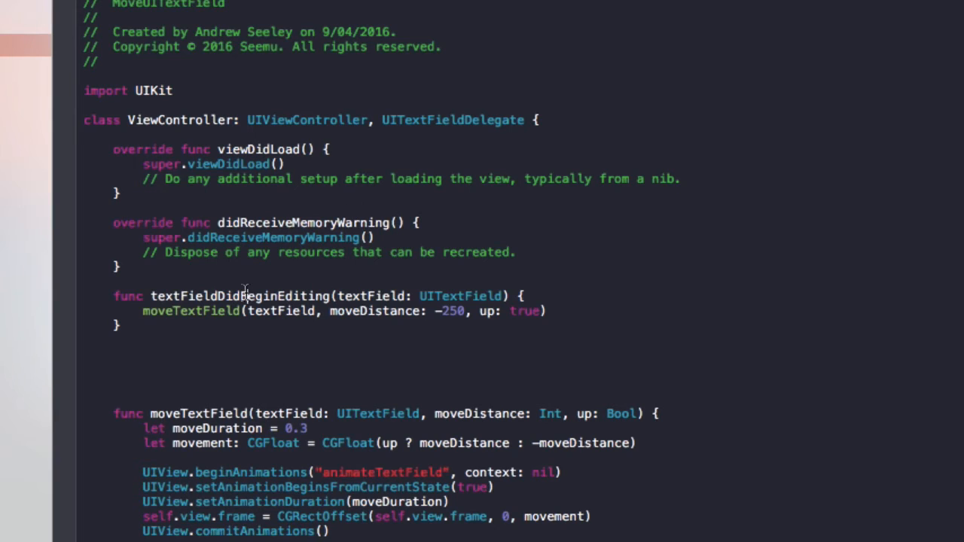
Add a commented textFieldDidEndEditing calling moveTextField with -250 and up: false
{"action": "type", "text": "// Keyboard show"}
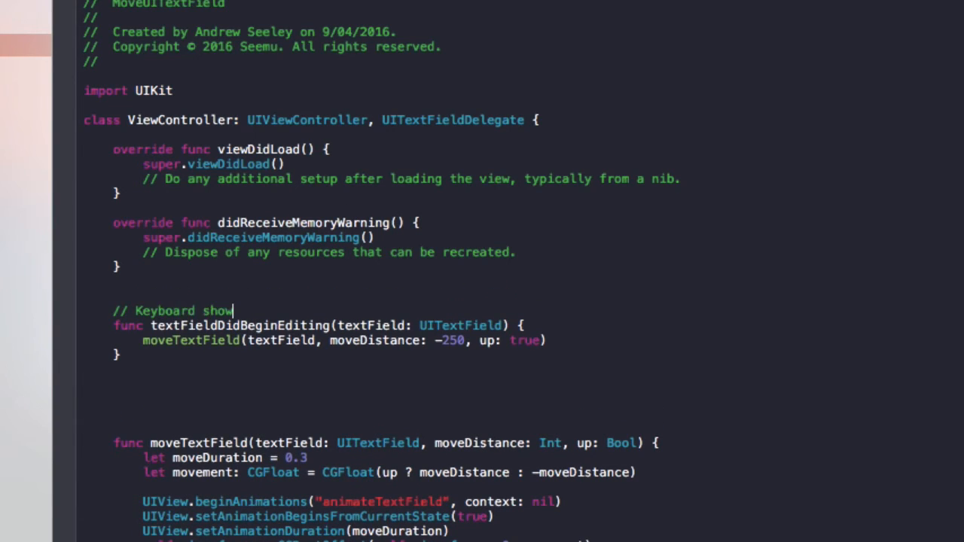
{"action": "type", "text": "s"}
{"action": "type", "text": "// Keyboard hidd"}
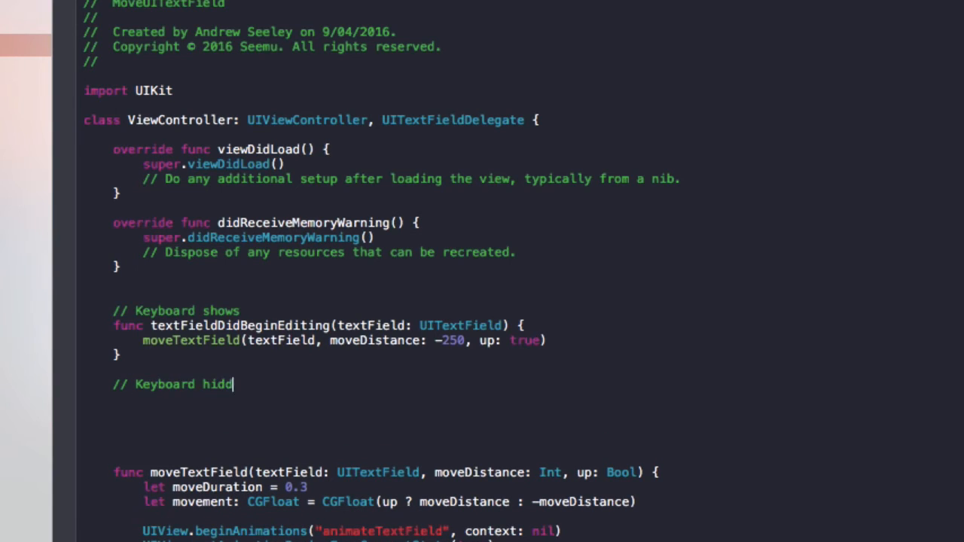
{"action": "type", "text": "en"}
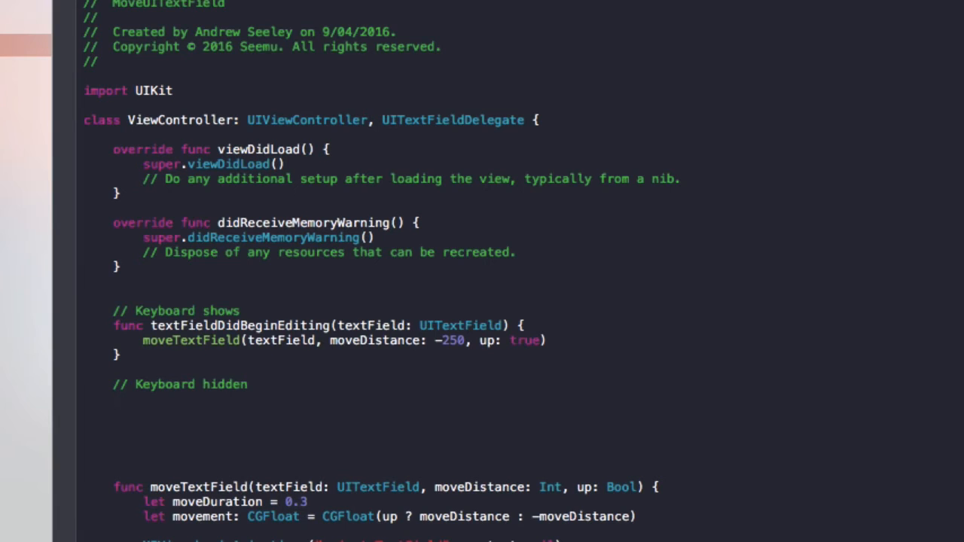
{"action": "type", "text": "func textFieldDidEndEditing(textField: UITextField) {"}
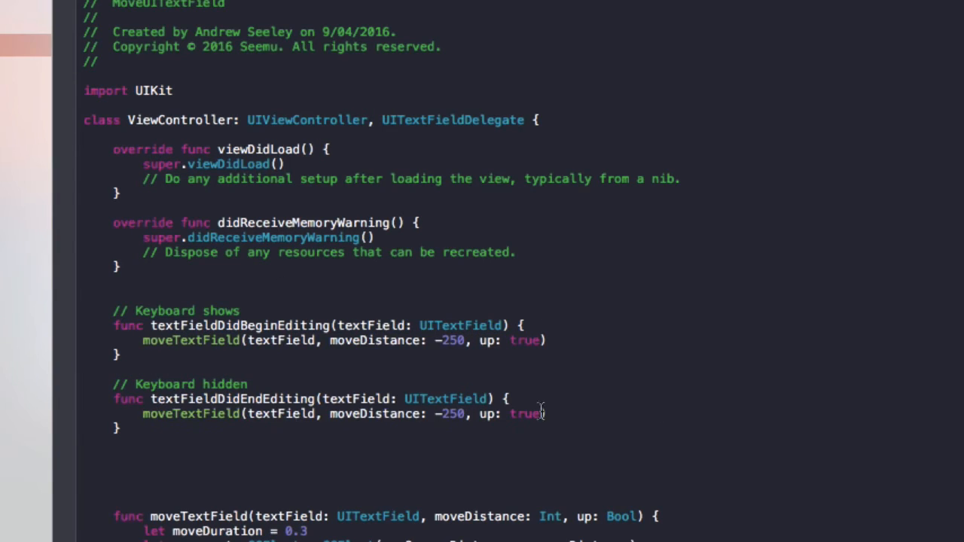
{"action": "type", "text": "false"}
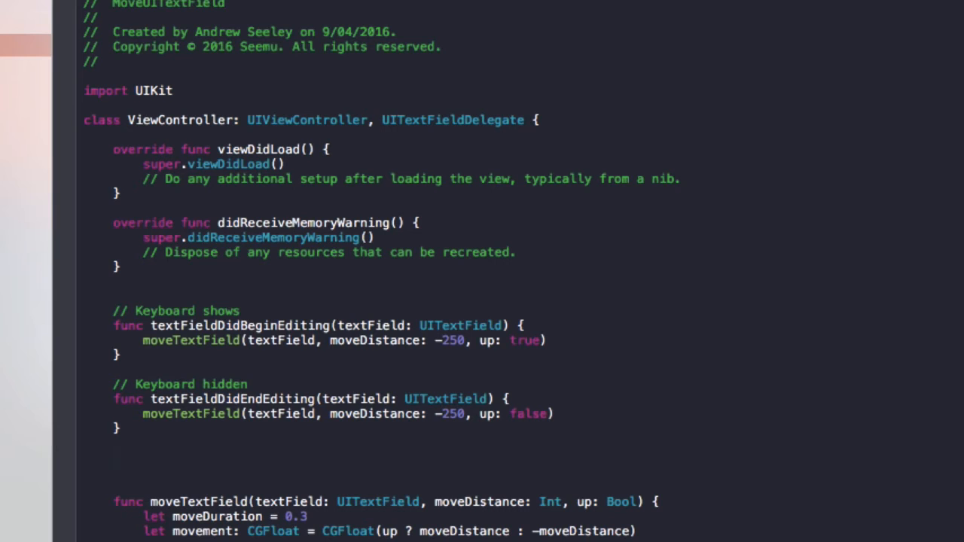
Write textFieldShouldReturn to resign first responder and return true
{"action": "type", "text": "func"}
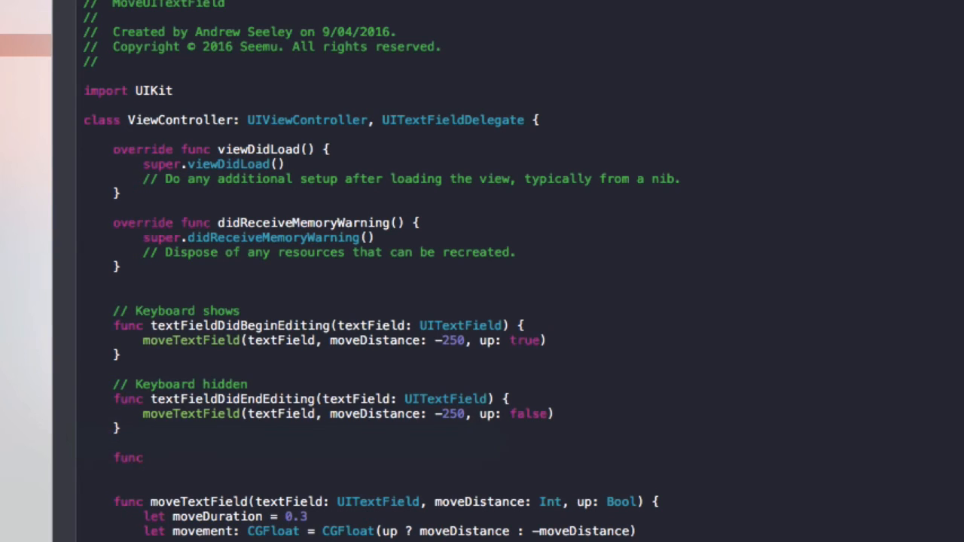
{"action": "type", "text": "textFieldShouldReturn(textField: UITextField) -> Bool {"}
{"action": "type", "text": "textField.resignFirstResponder()"}
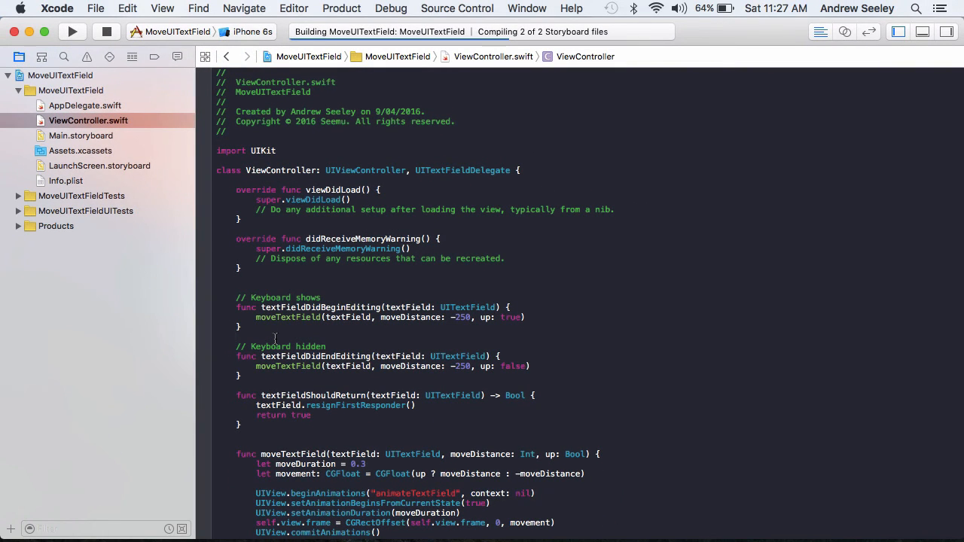
Select the bottom text field in the Simulator app to enter 'has dads'
{"action": "left_click", "coordinate": [72, 32]}
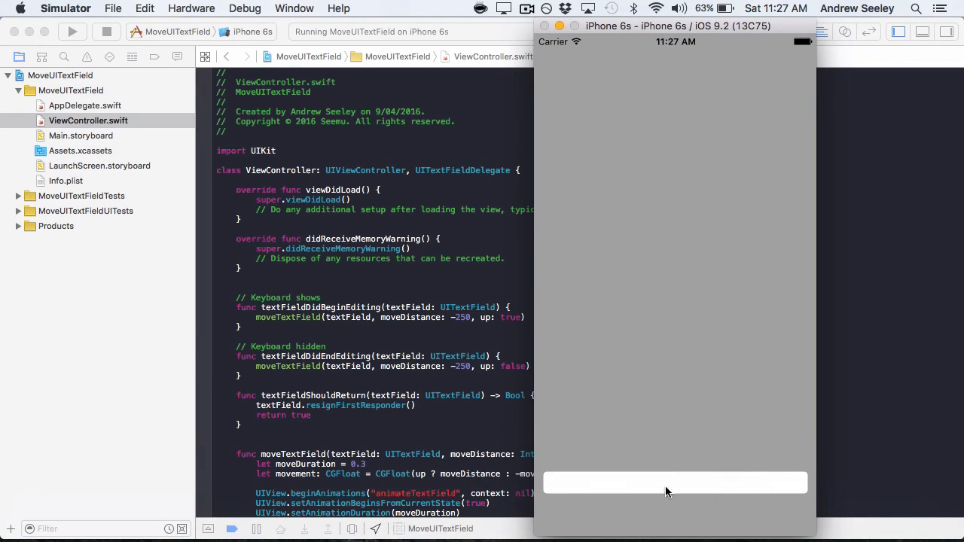
{"action": "left_click", "coordinate": [674, 482]}
{"action": "type", "text": "has dads"}
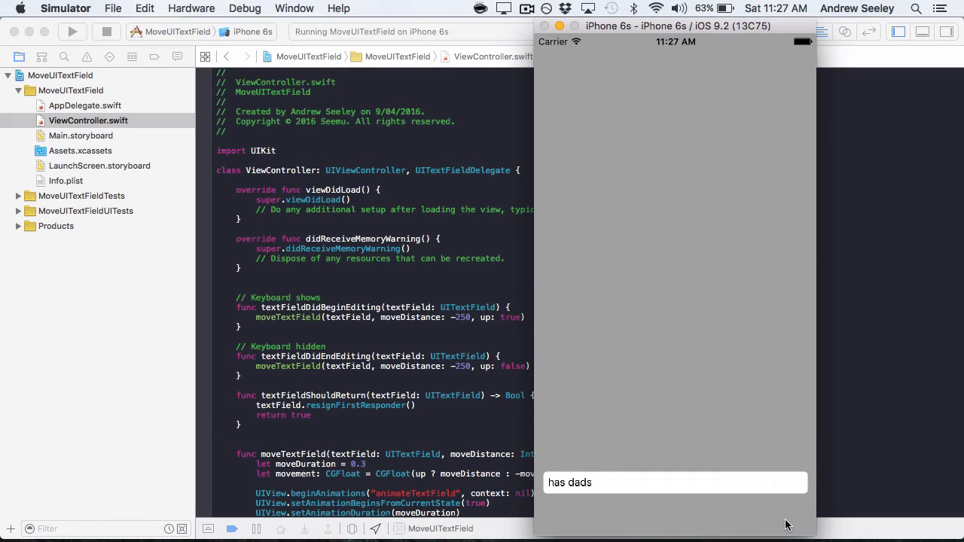
{"action": "mouse_move", "coordinate": [684, 503]}
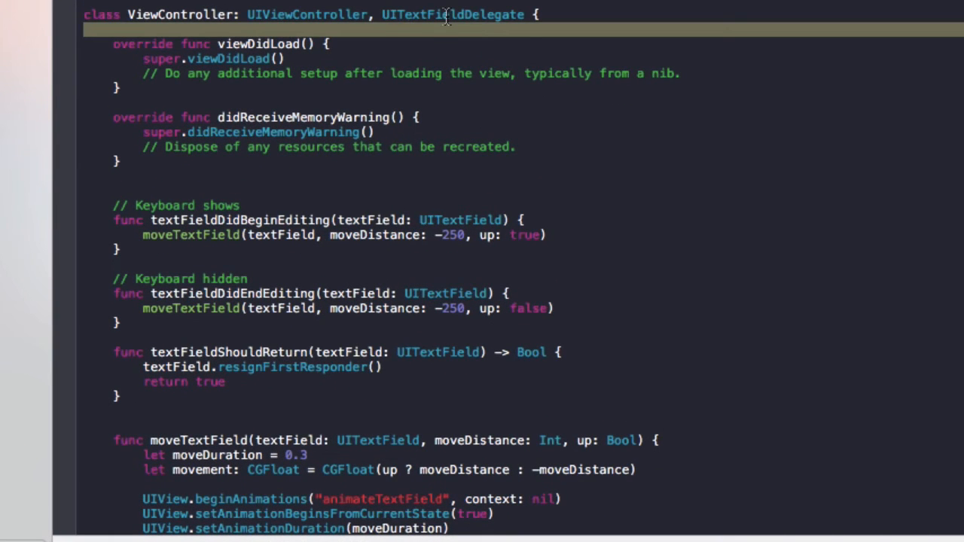
{"action": "double_click", "coordinate": [452, 15]}
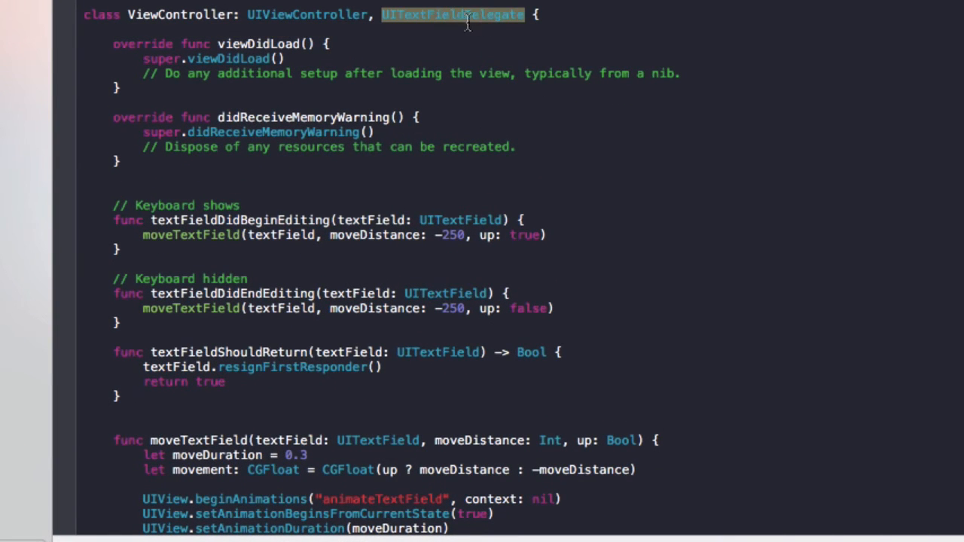
{"action": "double_click", "coordinate": [232, 293]}
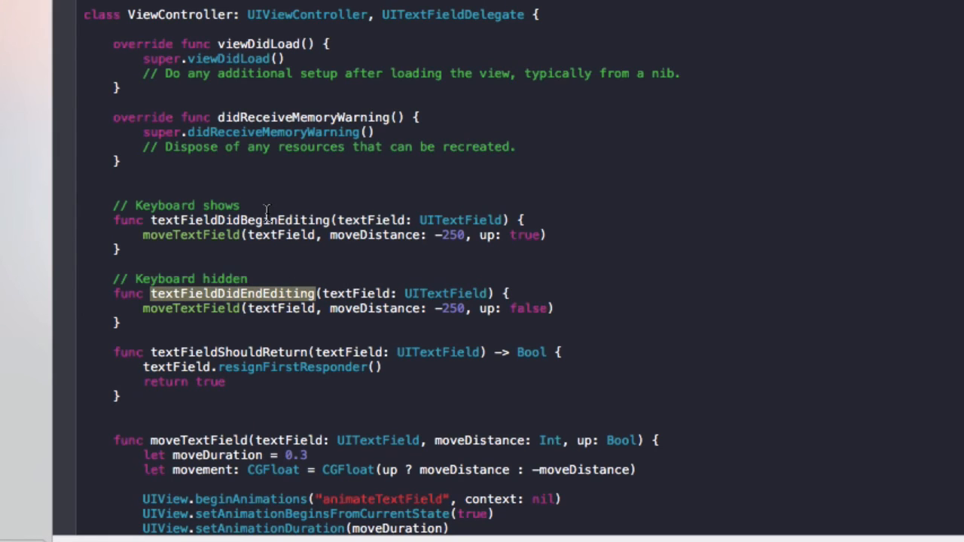
{"action": "double_click", "coordinate": [239, 220]}
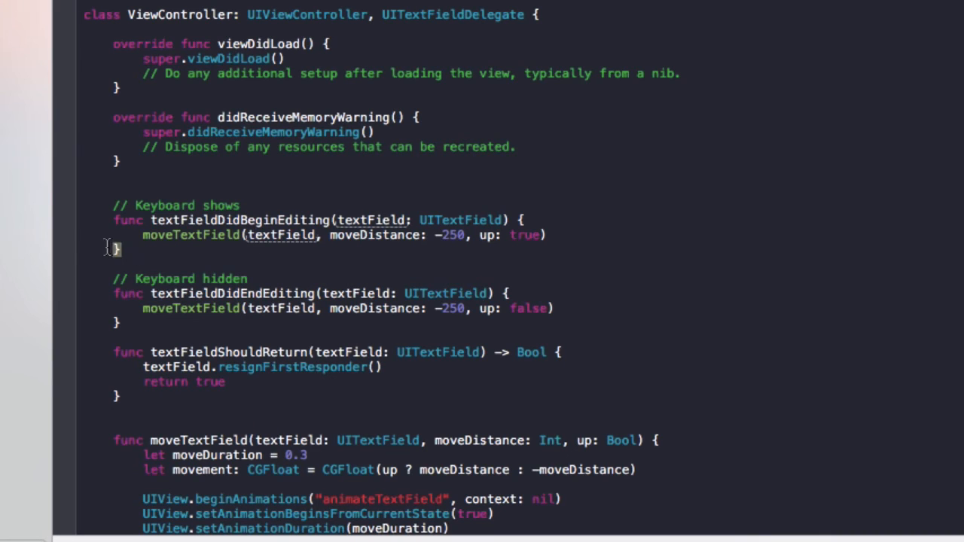
{"action": "double_click", "coordinate": [240, 219]}
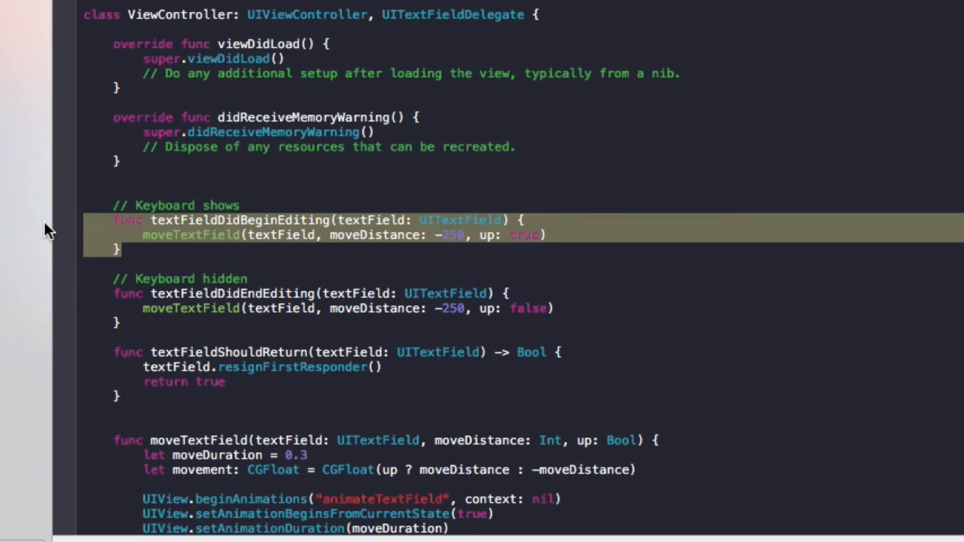
{"action": "left_click", "coordinate": [211, 235]}
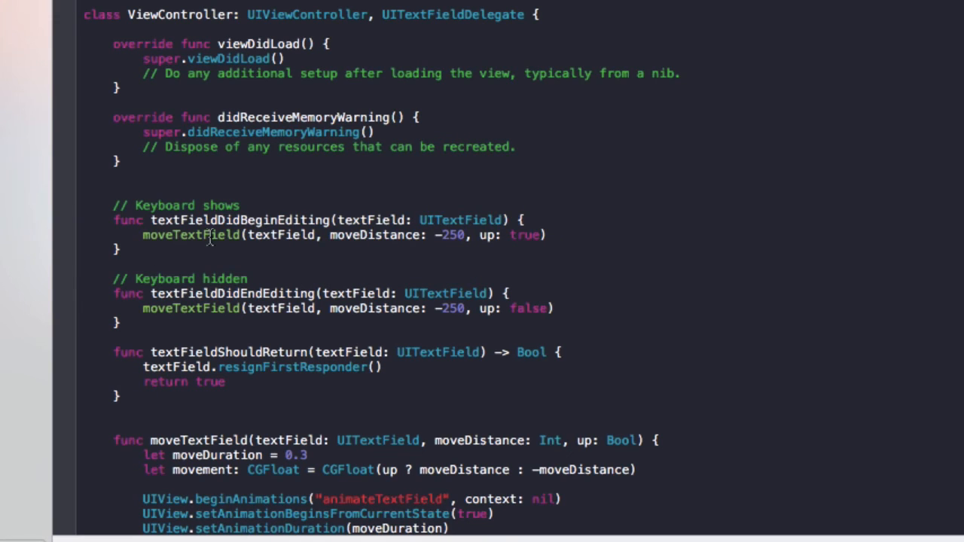
{"action": "scroll", "scroll_direction": "down", "scroll_amount": 3}
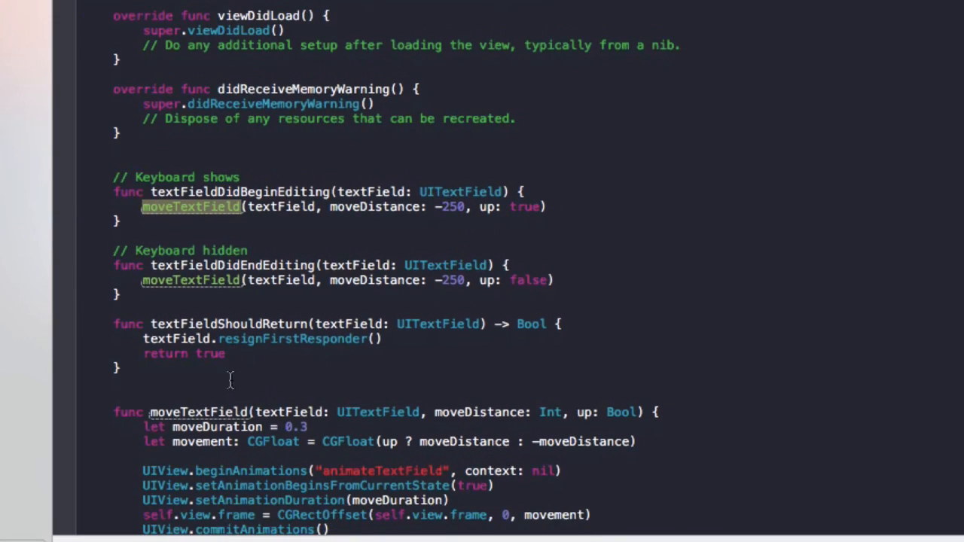
{"action": "scroll", "scroll_direction": "down", "scroll_amount": 3}
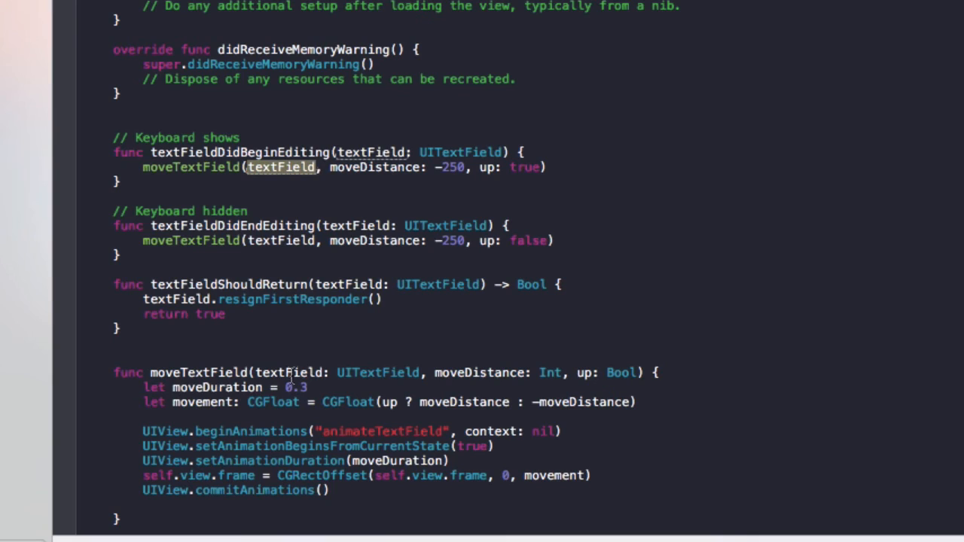
{"action": "double_click", "coordinate": [373, 167]}
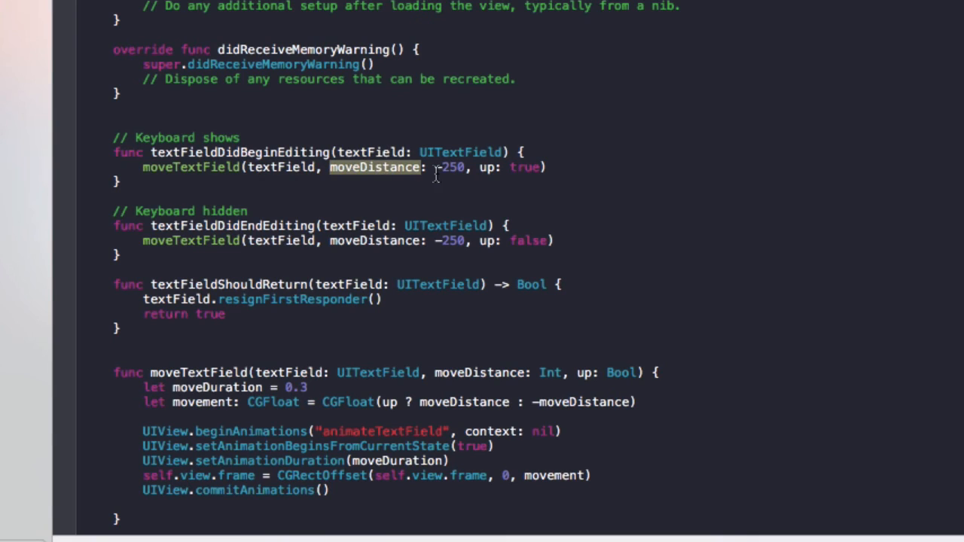
{"action": "double_click", "coordinate": [524, 167]}
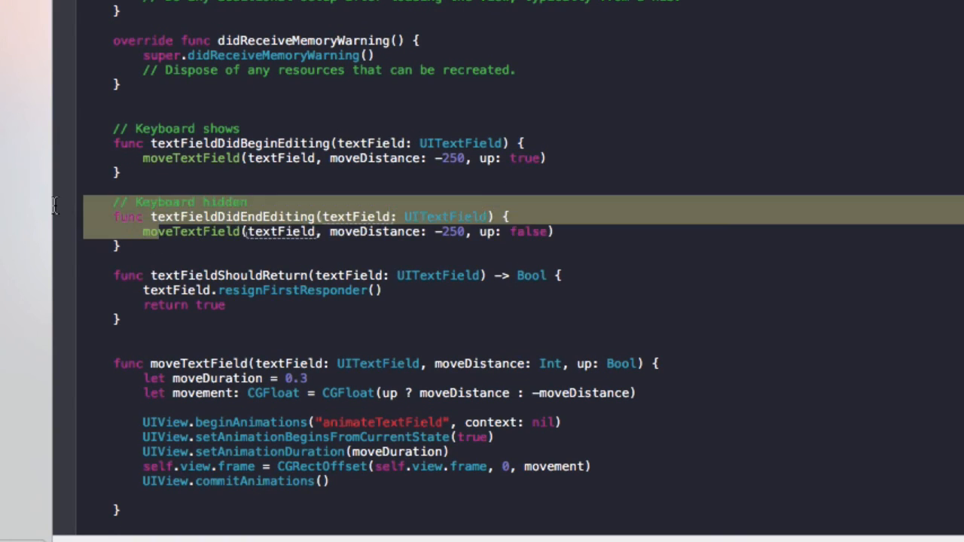
{"action": "left_click", "coordinate": [147, 231]}
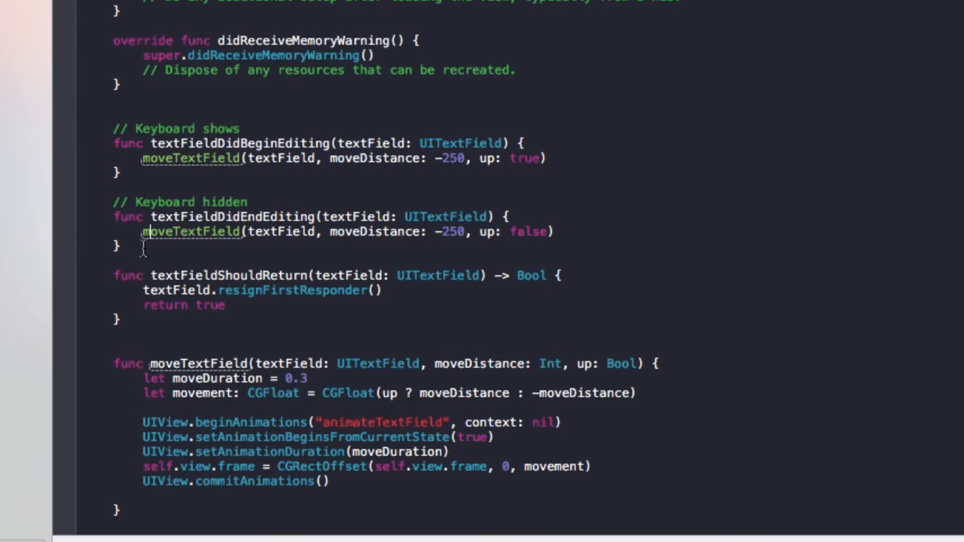
{"action": "mouse_move", "coordinate": [151, 261]}
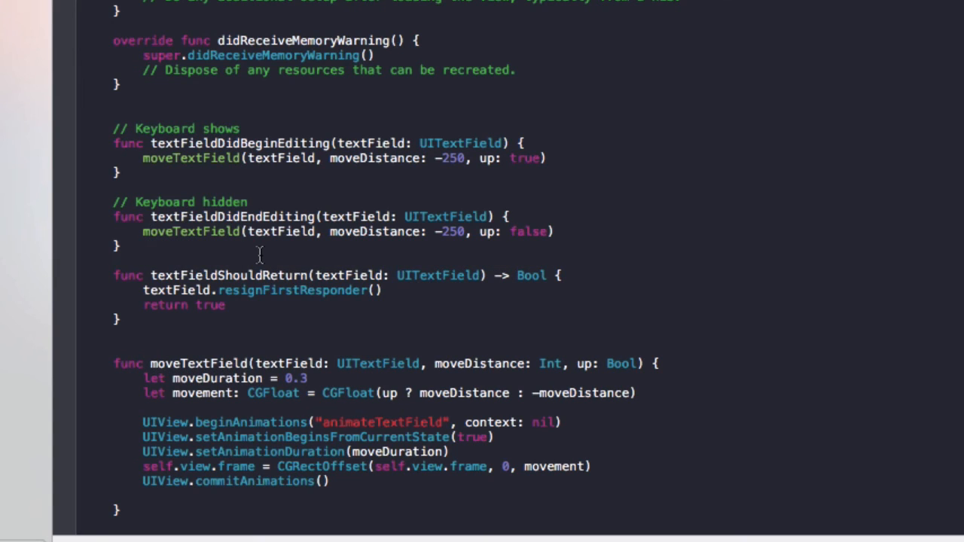
{"action": "mouse_move", "coordinate": [224, 320]}
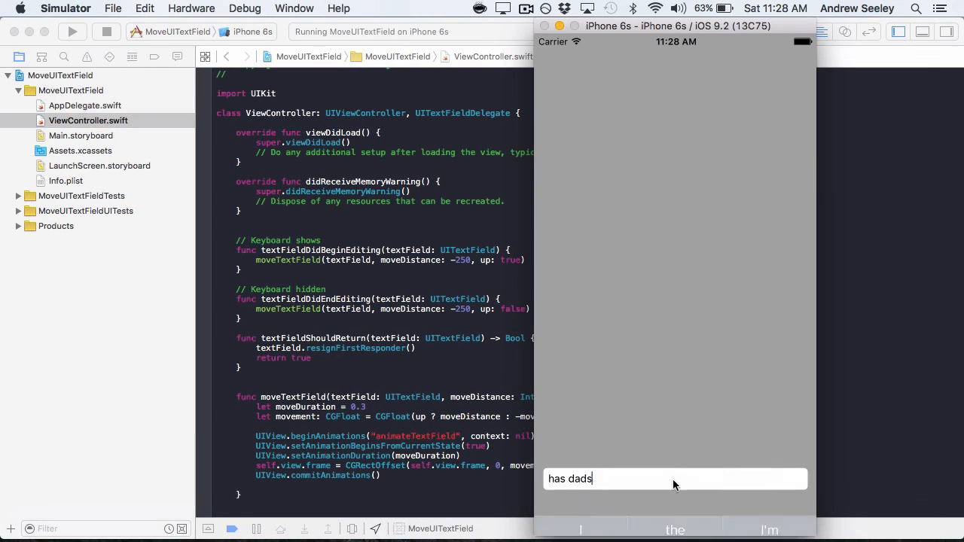
Refocus the Simulator text field, scroll the Xcode code, and type S into Spotlight
{"action": "left_click", "coordinate": [674, 478]}
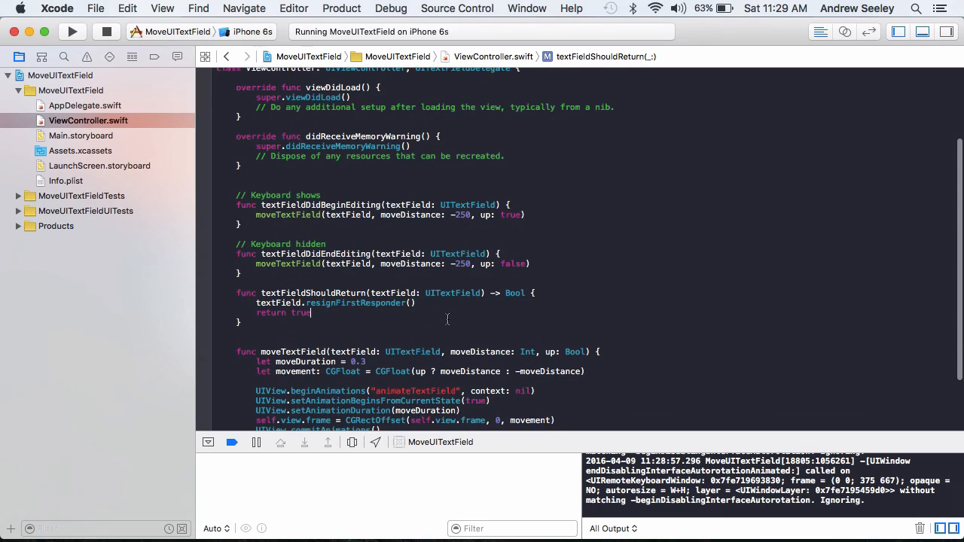
{"action": "scroll", "scroll_direction": "down", "scroll_amount": 3}
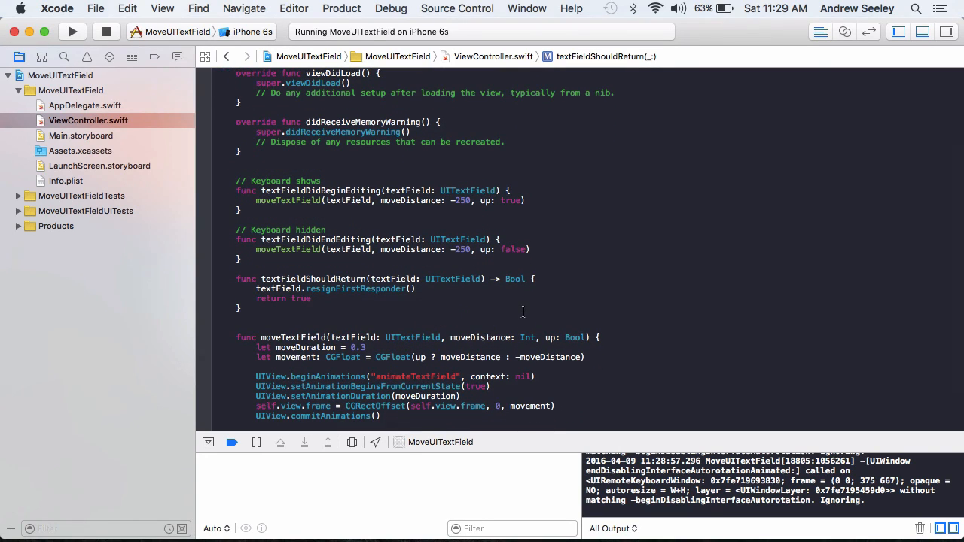
{"action": "scroll", "scroll_direction": "down", "scroll_amount": 3}
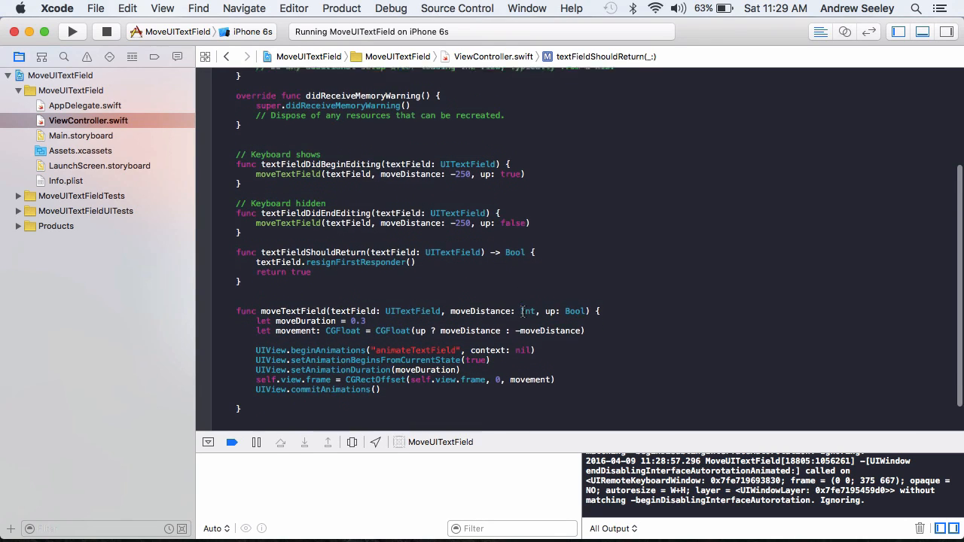
{"action": "type", "text": "S"}
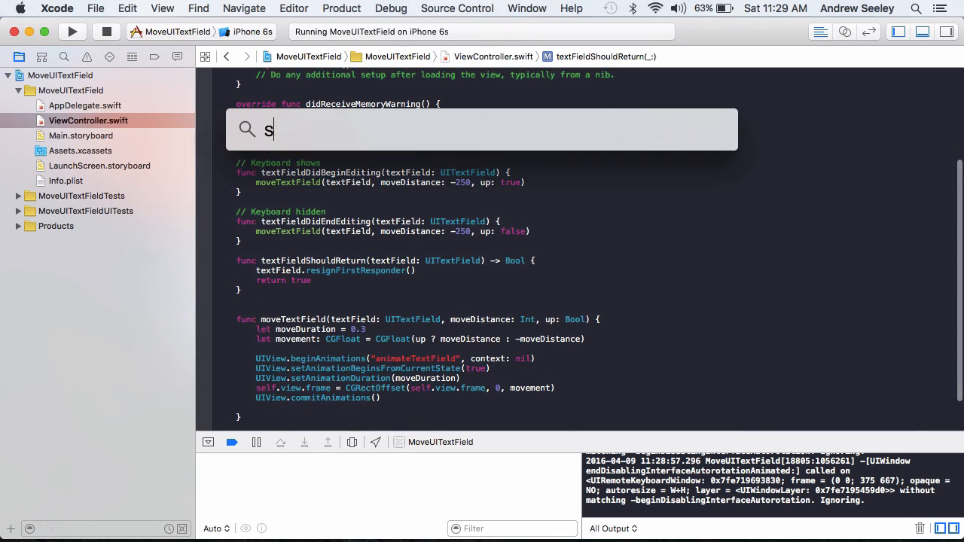